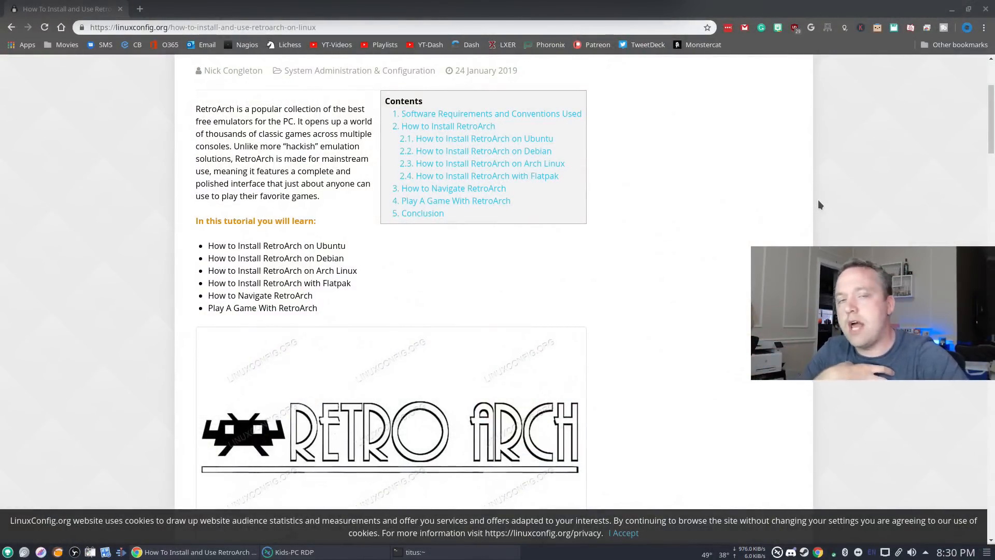
mouse_move(690, 219)
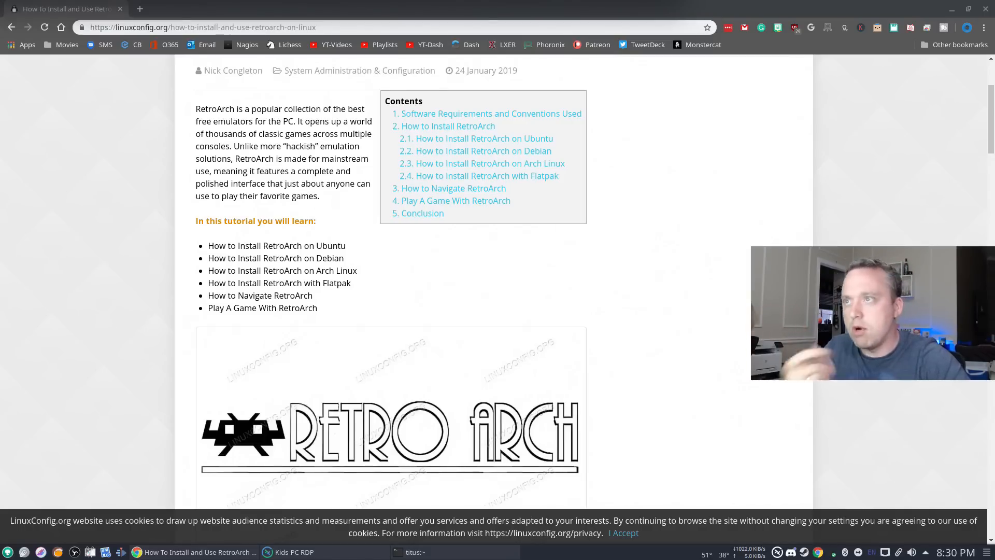
Scroll the LinuxConfig RetroArch guide past the Ubuntu, Debian and Arch sections to Flatpak
scroll("down", 3)
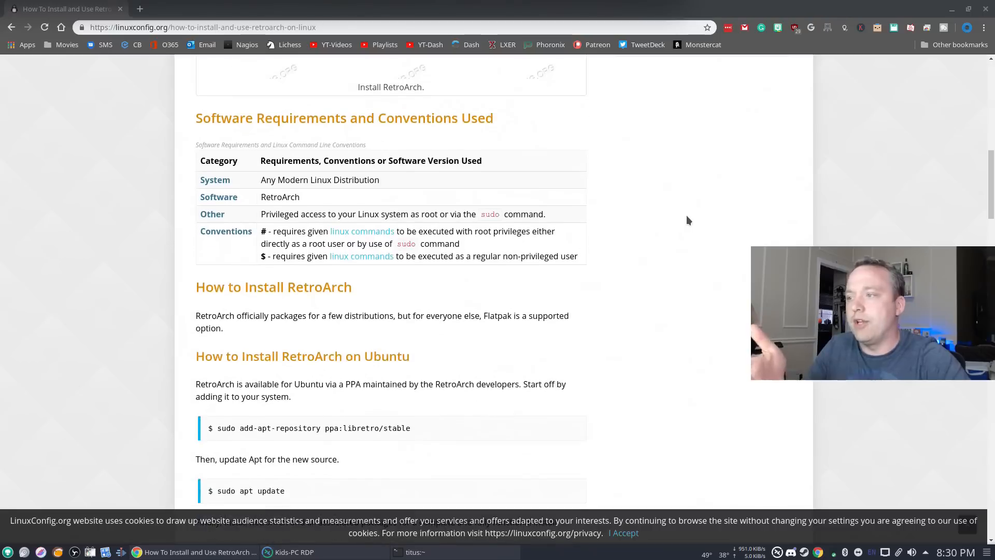
scroll("down", 3)
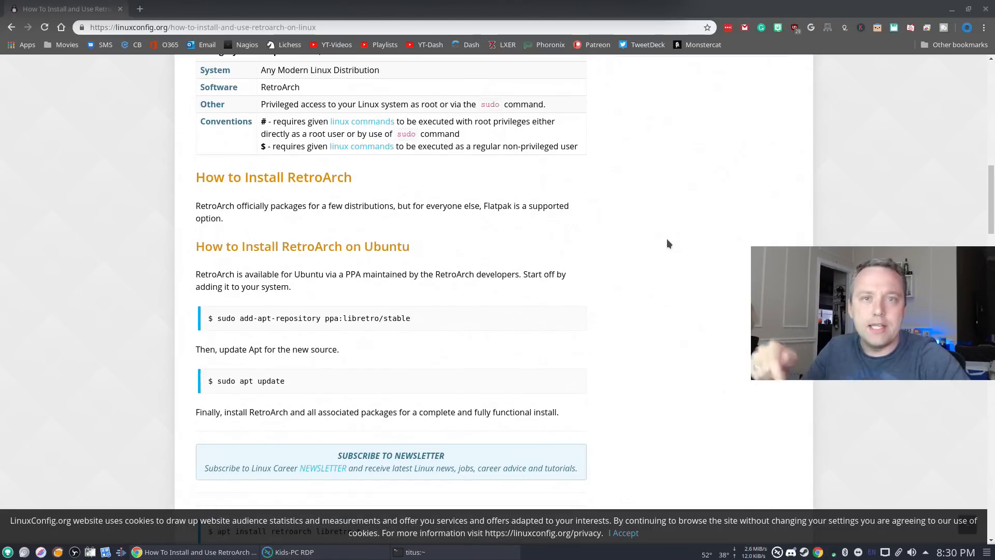
mouse_move(511, 267)
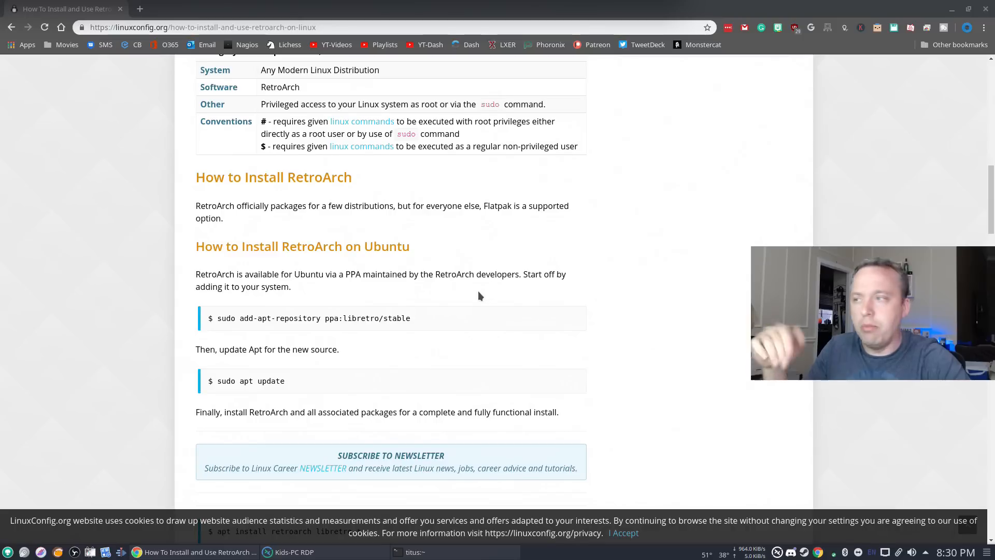
scroll("down", 3)
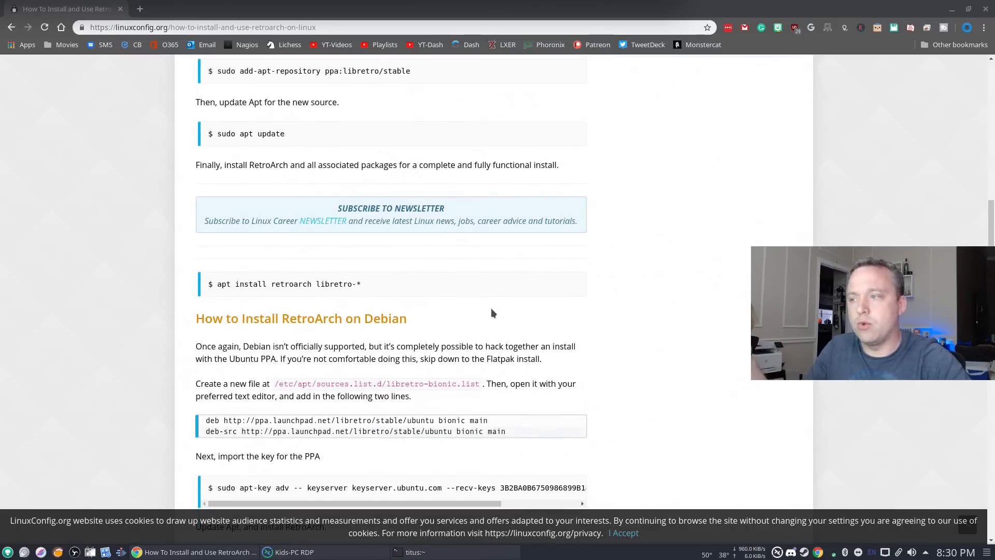
scroll("down", 3)
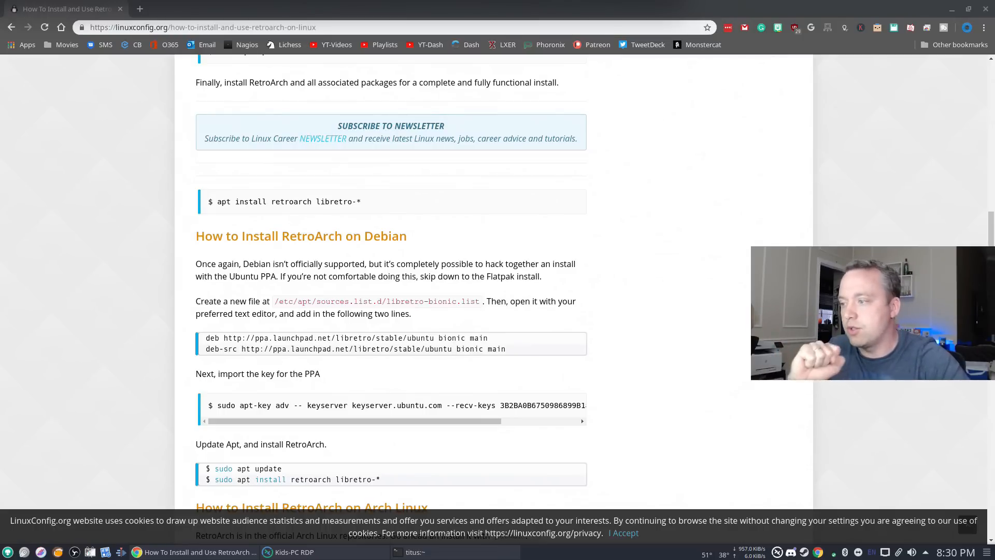
scroll("down", 3)
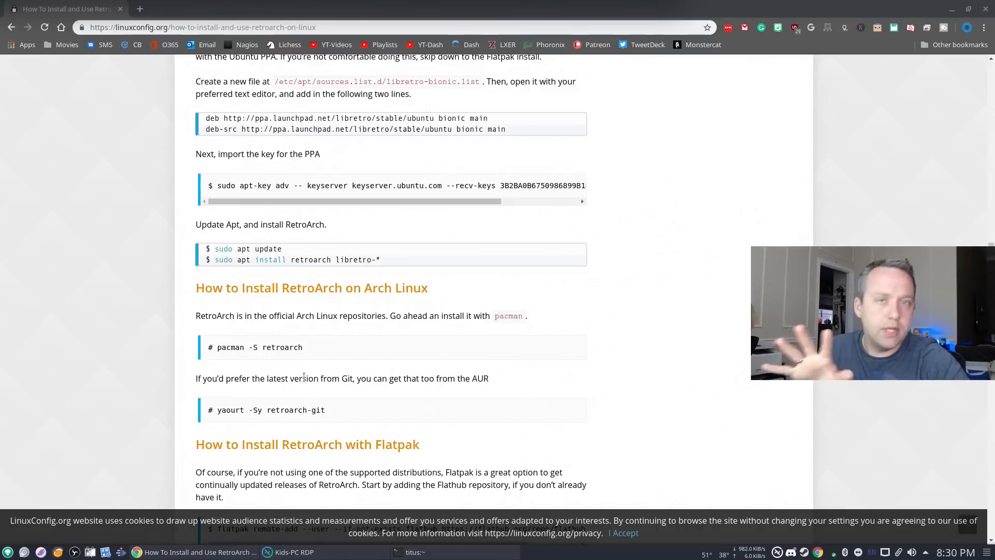
mouse_move(394, 358)
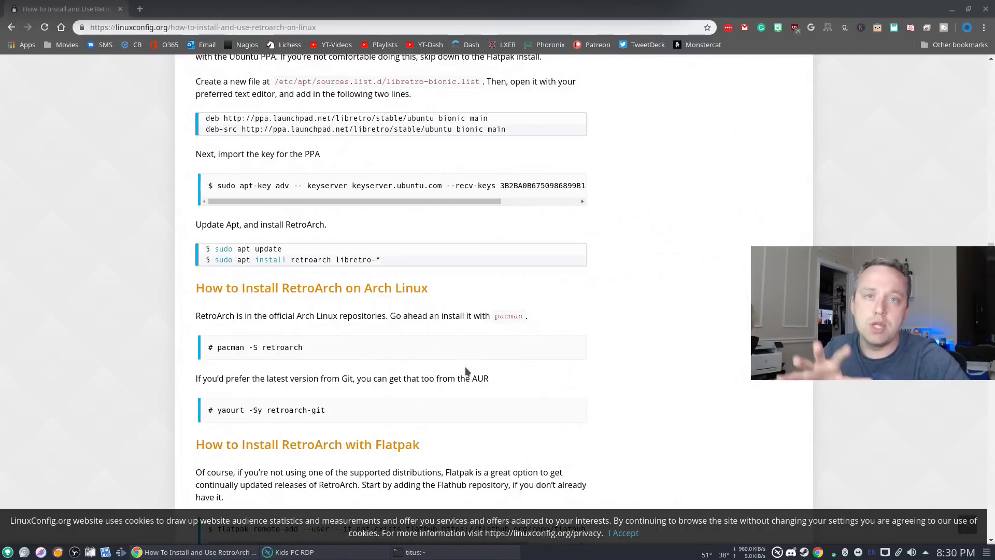
mouse_move(465, 374)
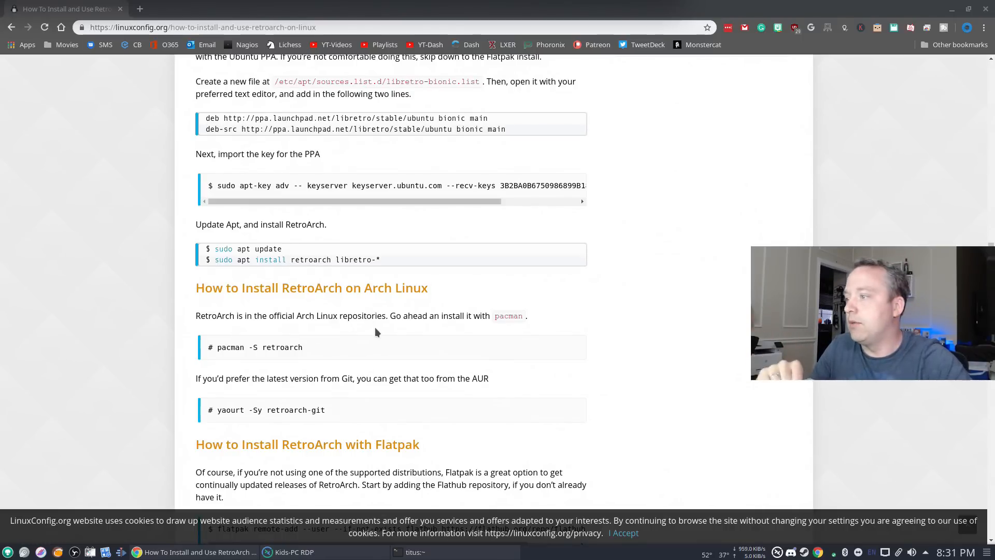
mouse_move(498, 425)
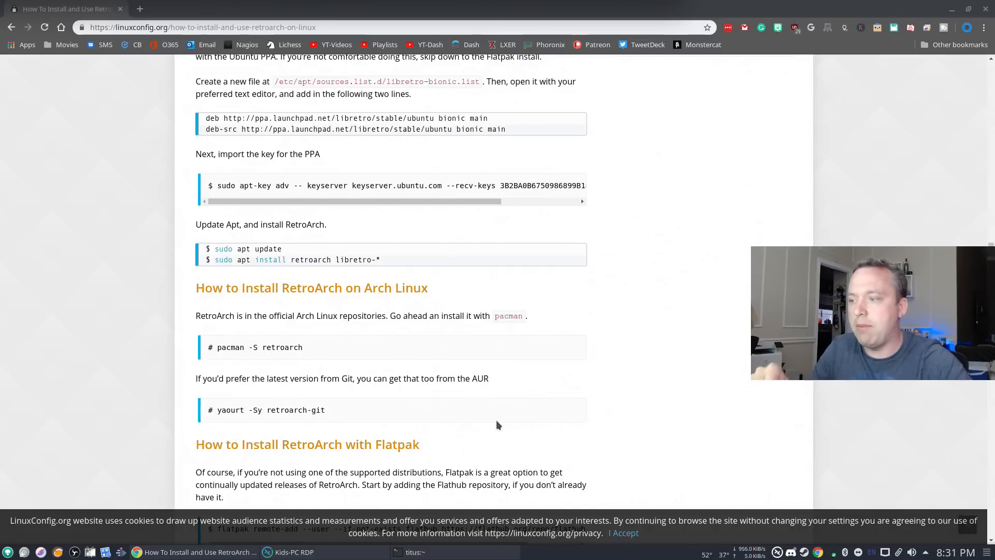
scroll("down", 3)
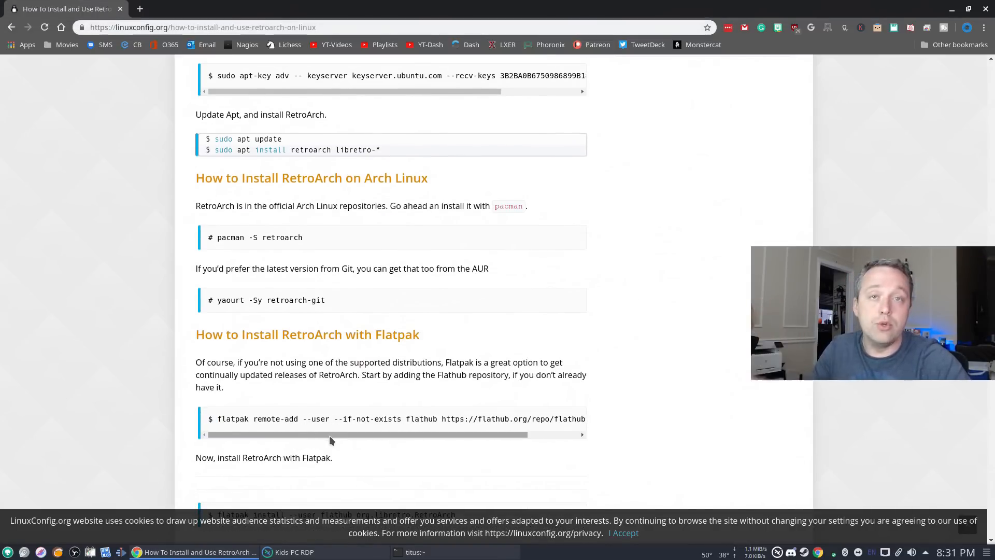
Run 'sudo snap install retroarch' in the Terminal, which reports RetroArch already installed
left_click(414, 552)
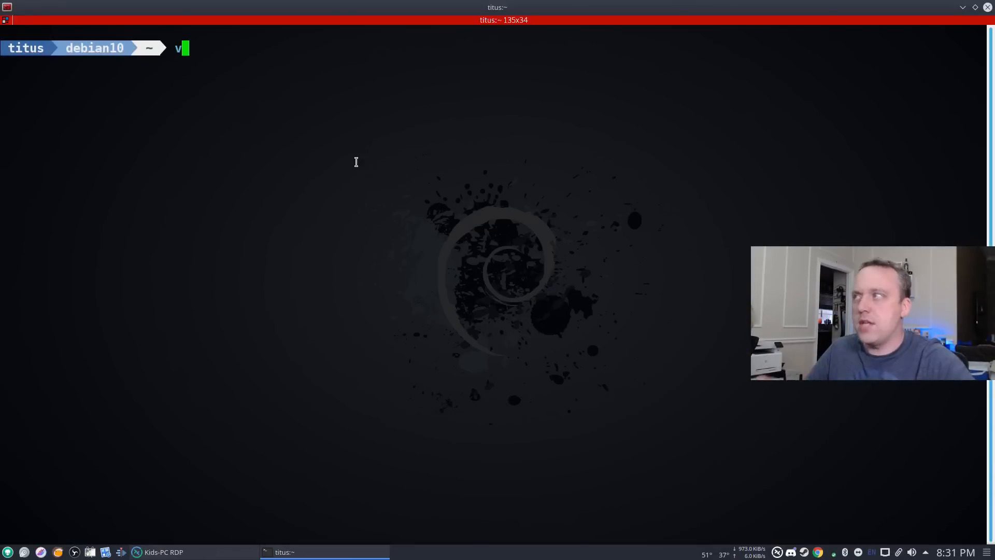
type("sudo")
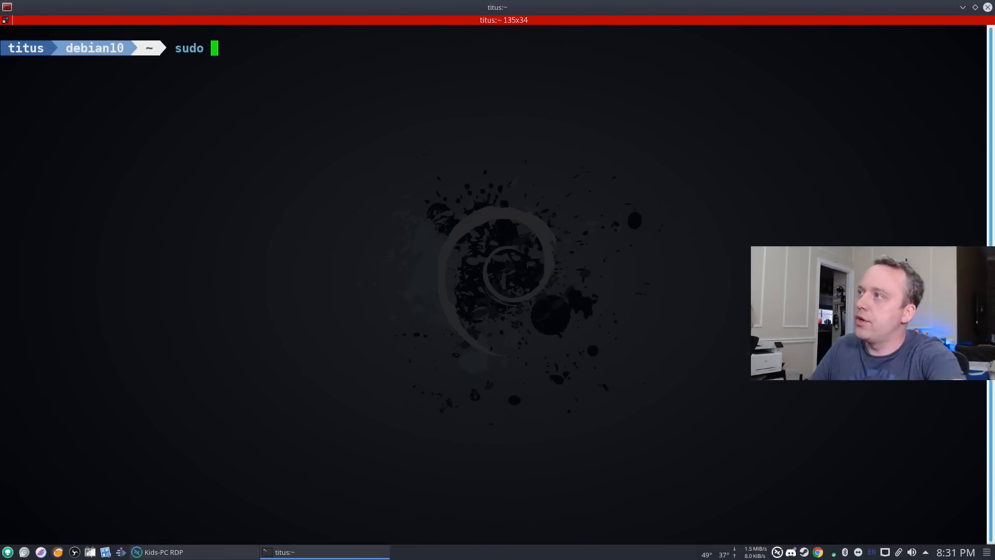
type("snap install retr")
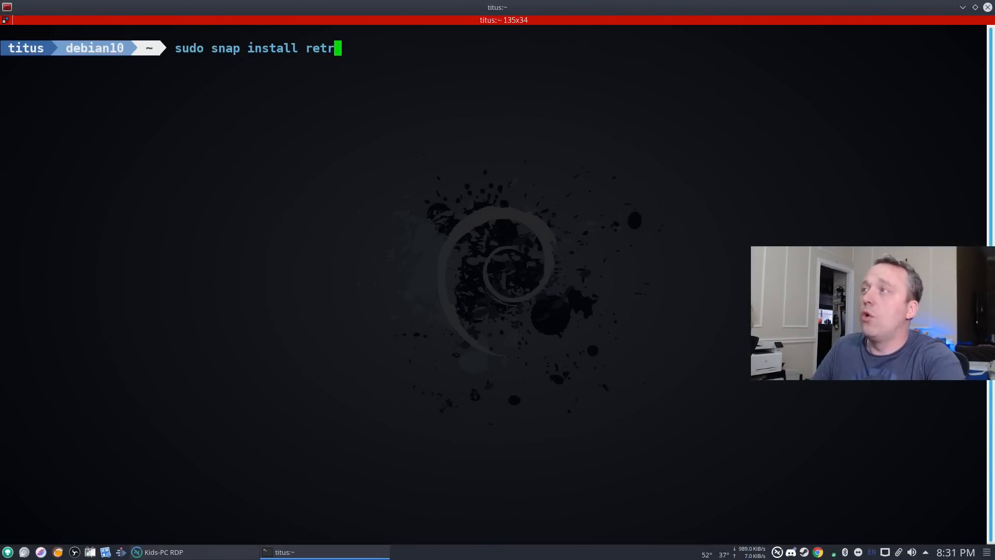
key("Return")
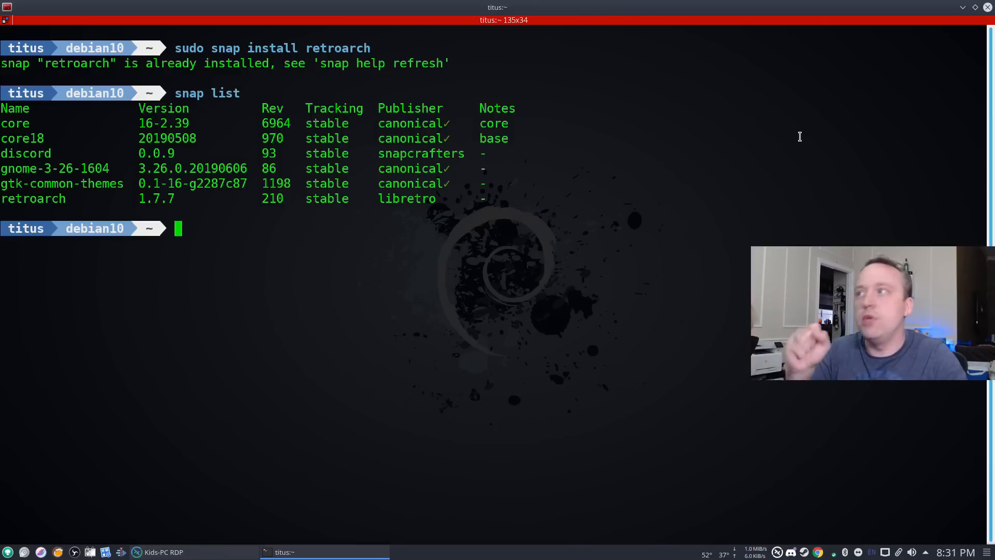
mouse_move(734, 133)
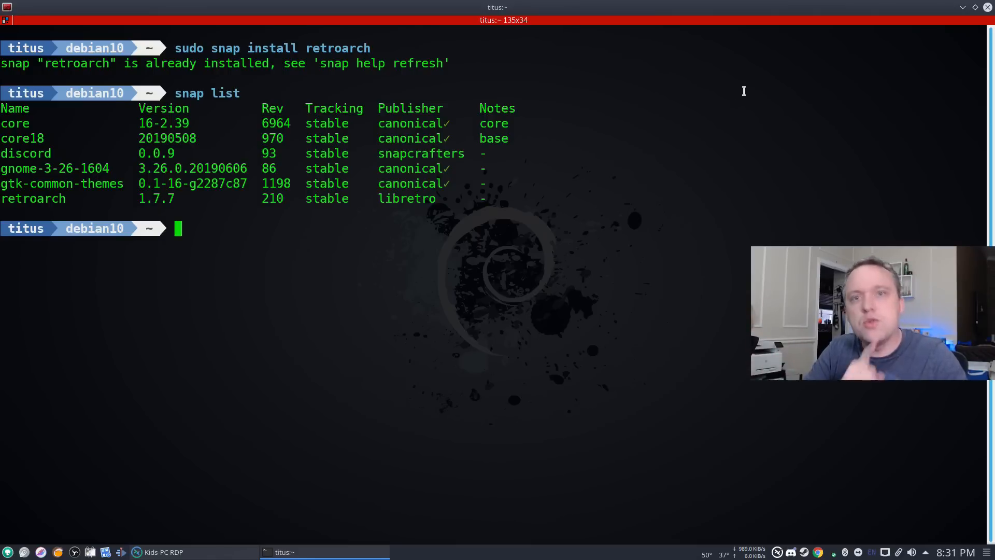
mouse_move(740, 113)
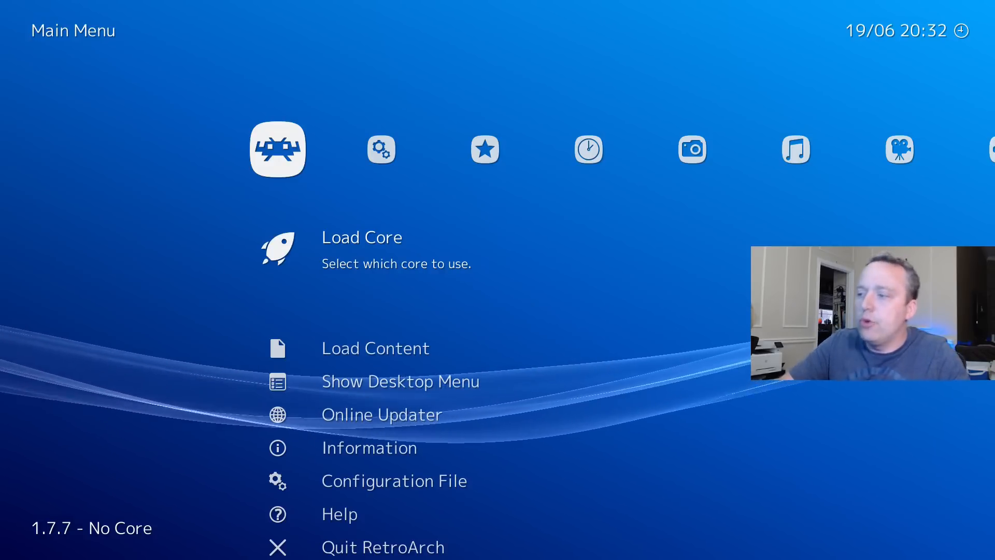
left_click(361, 236)
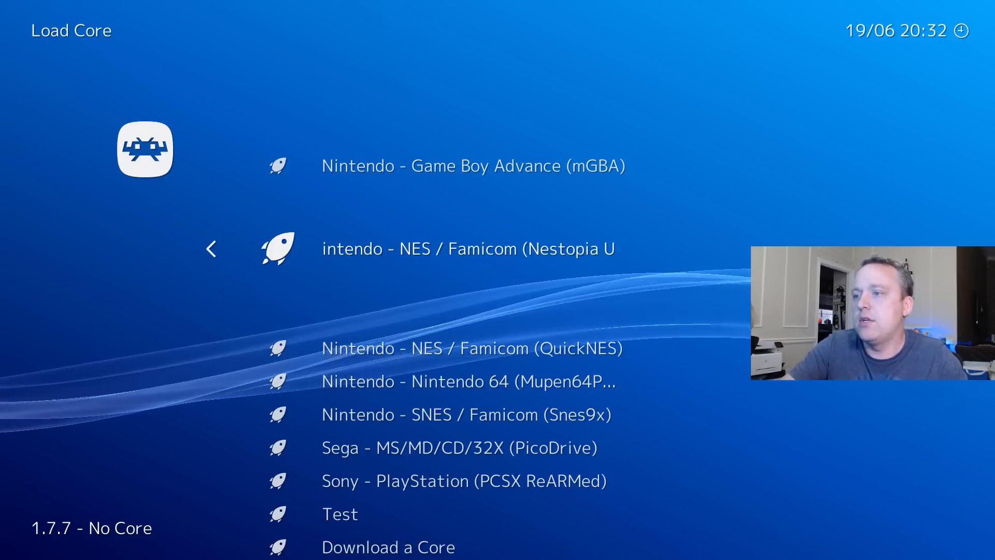
scroll("down", 3)
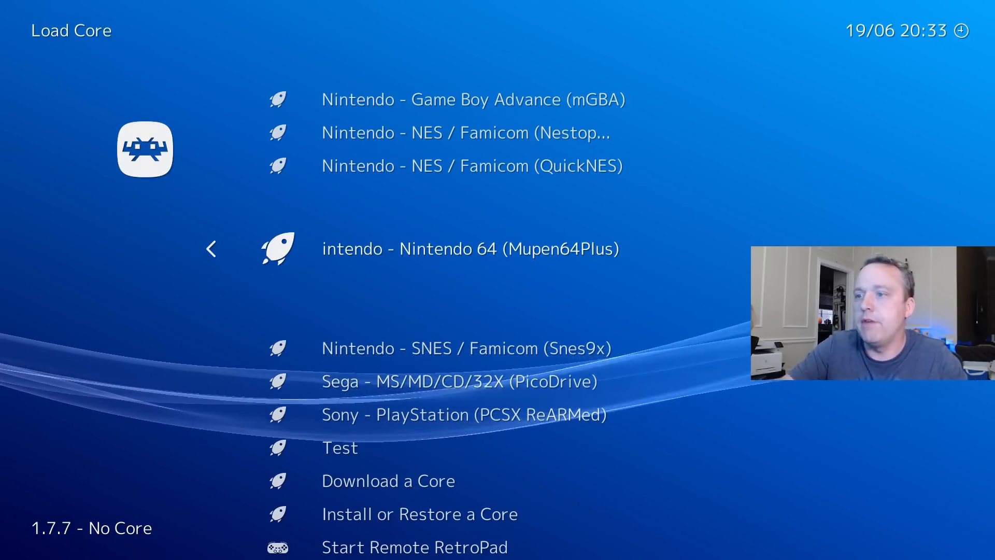
scroll("down", 3)
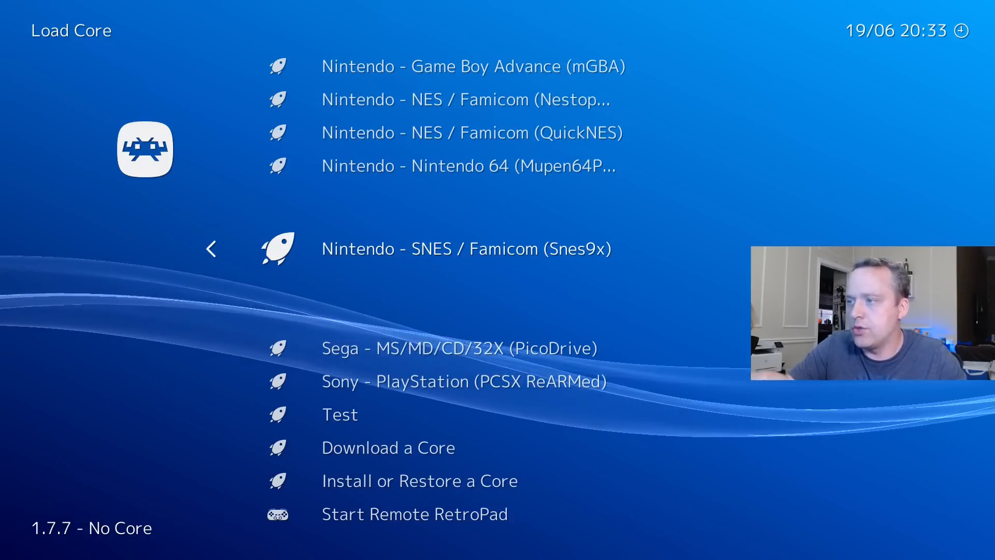
scroll("down", 3)
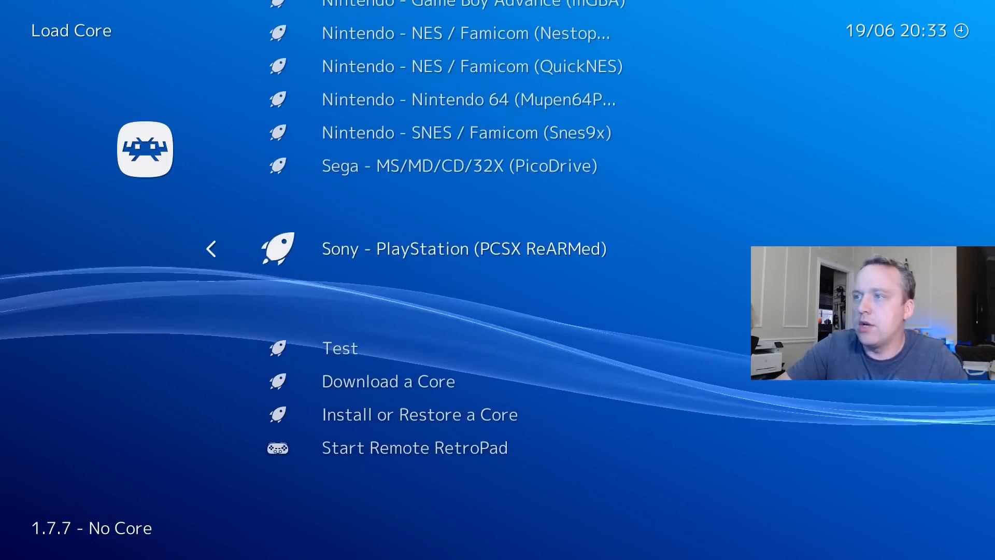
scroll("up", 3)
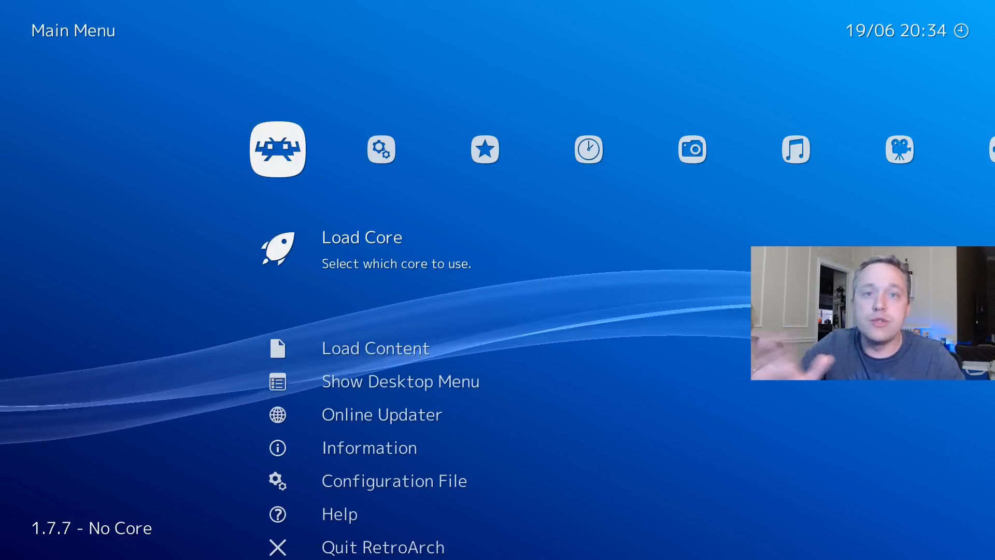
Load the Core Updater list and browse down to the Nintendo Game Boy cores
scroll("down", 3)
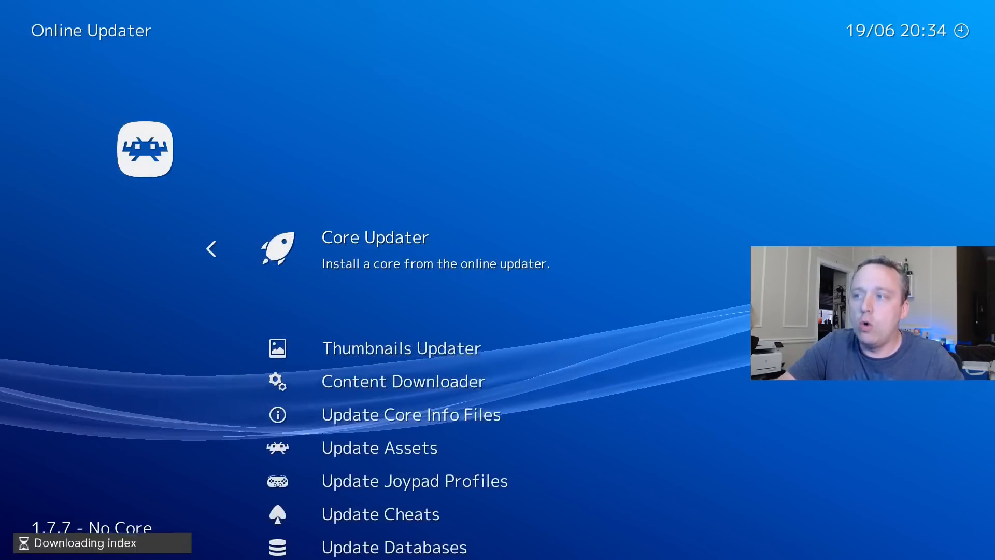
left_click(374, 237)
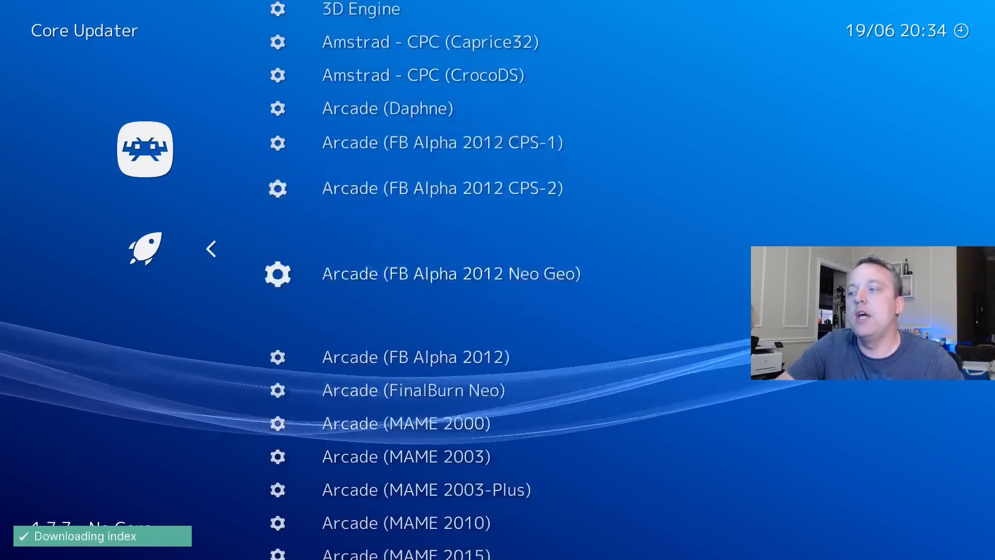
scroll("down", 3)
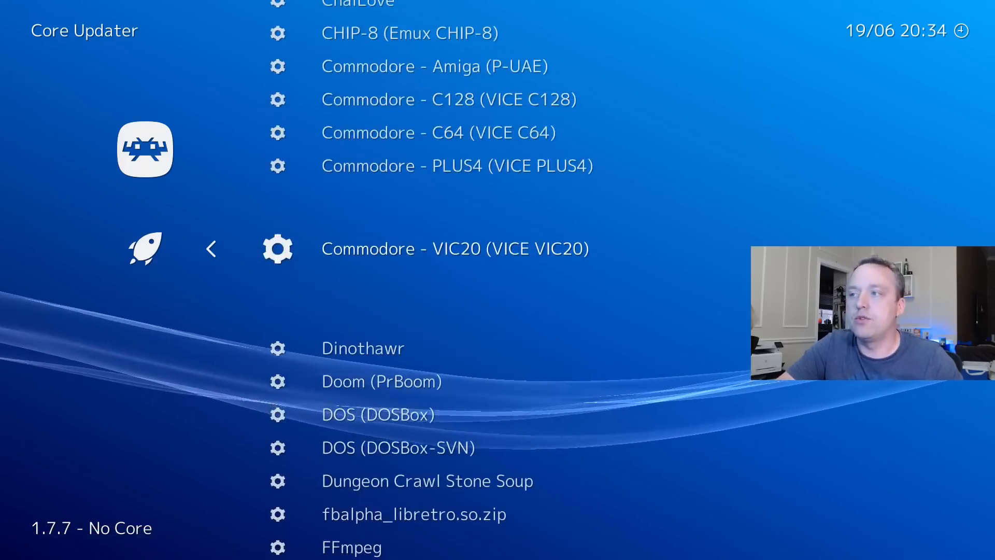
scroll("down", 3)
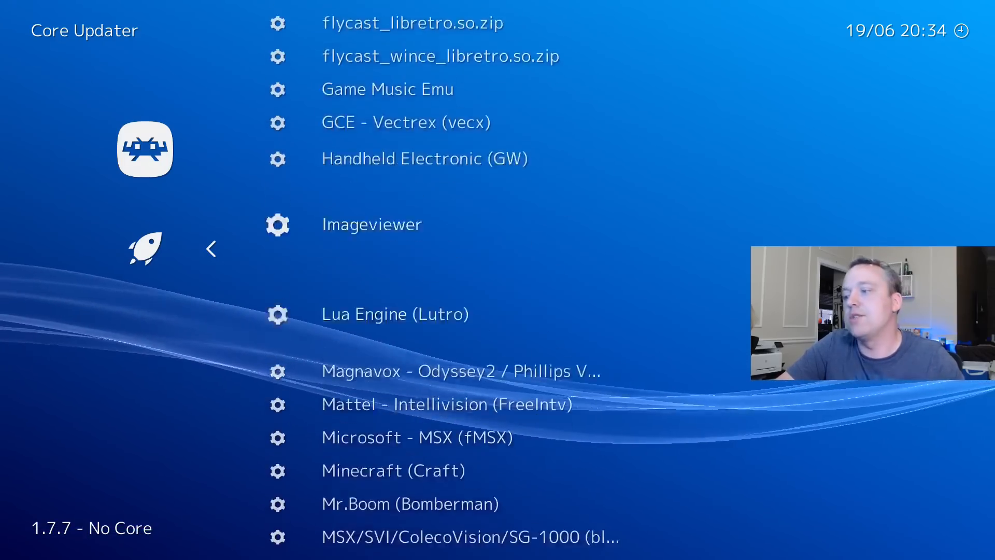
scroll("down", 3)
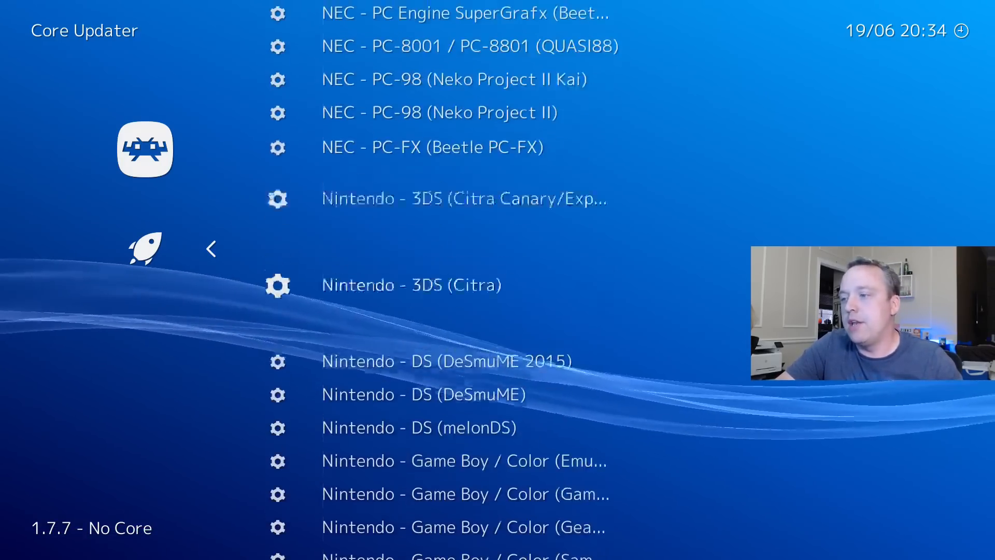
scroll("down", 3)
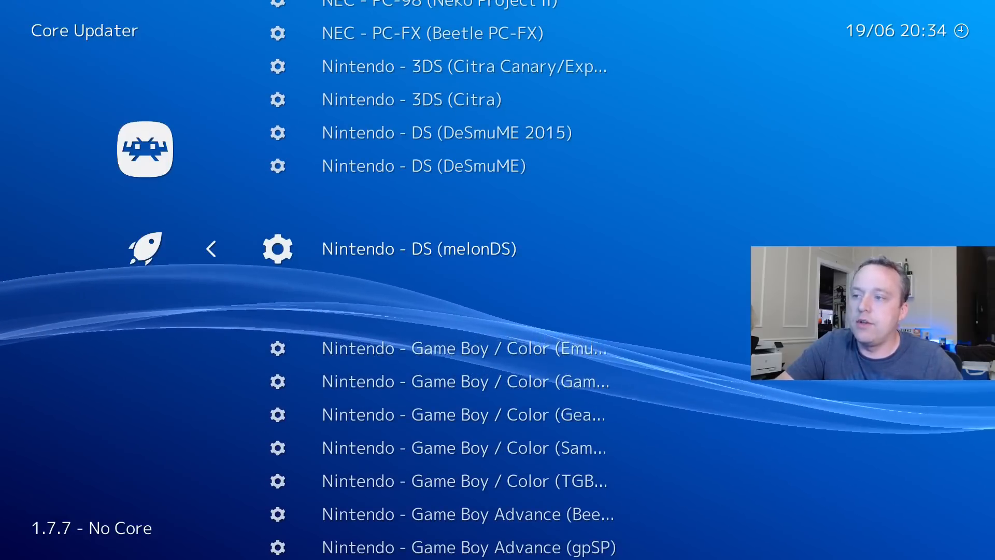
scroll("down", 3)
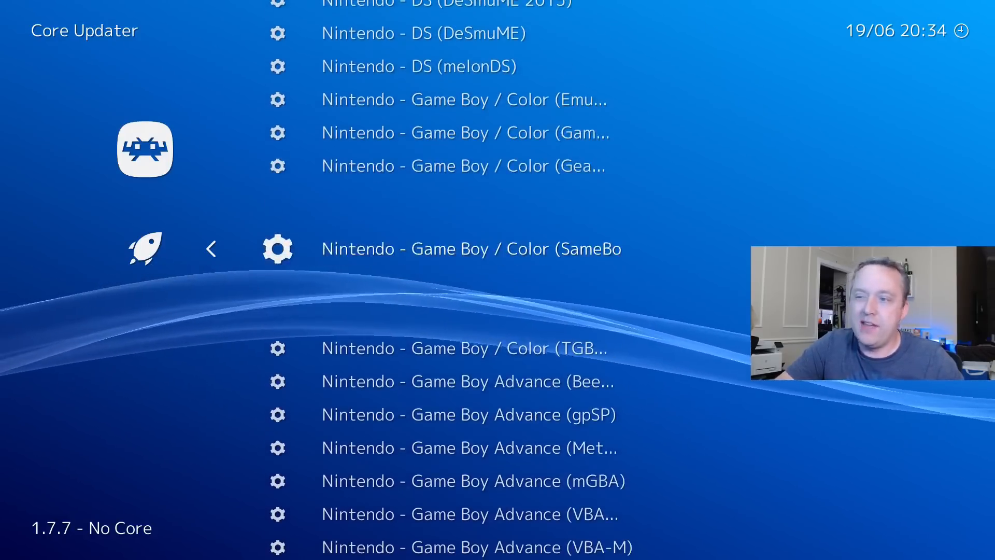
scroll("down", 3)
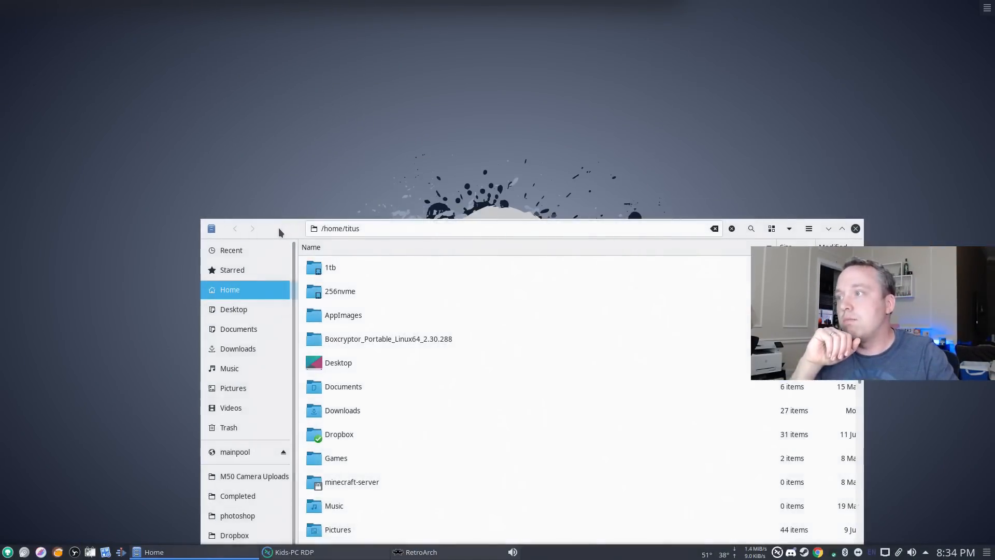
Navigate 1tb > Roms > SNES to the .smc ROM files and select the folder path
double_click(329, 266)
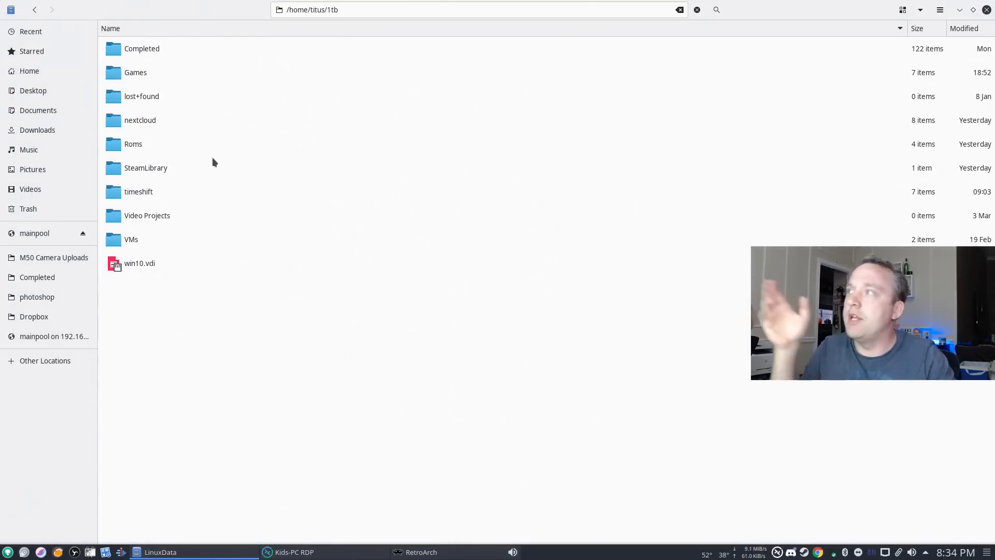
double_click(135, 72)
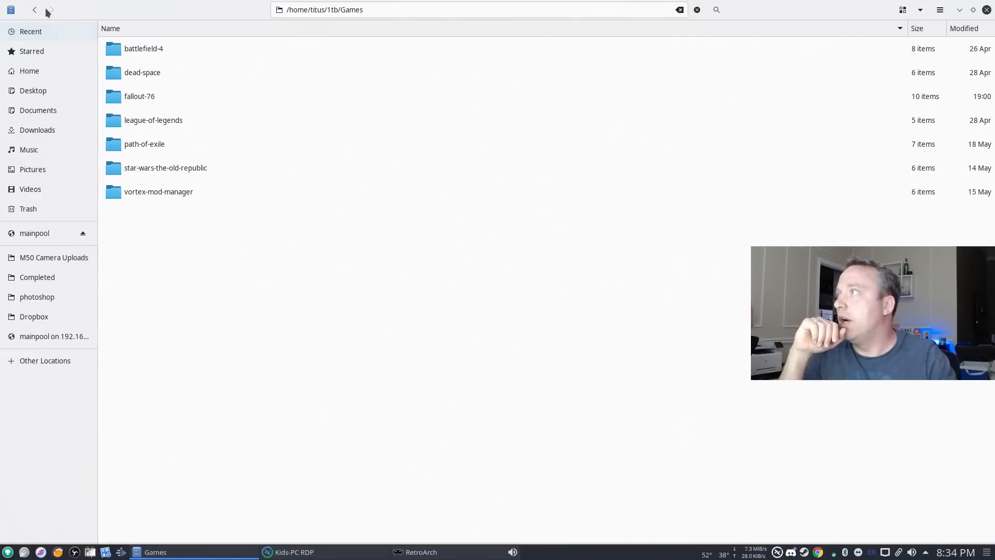
left_click(35, 10)
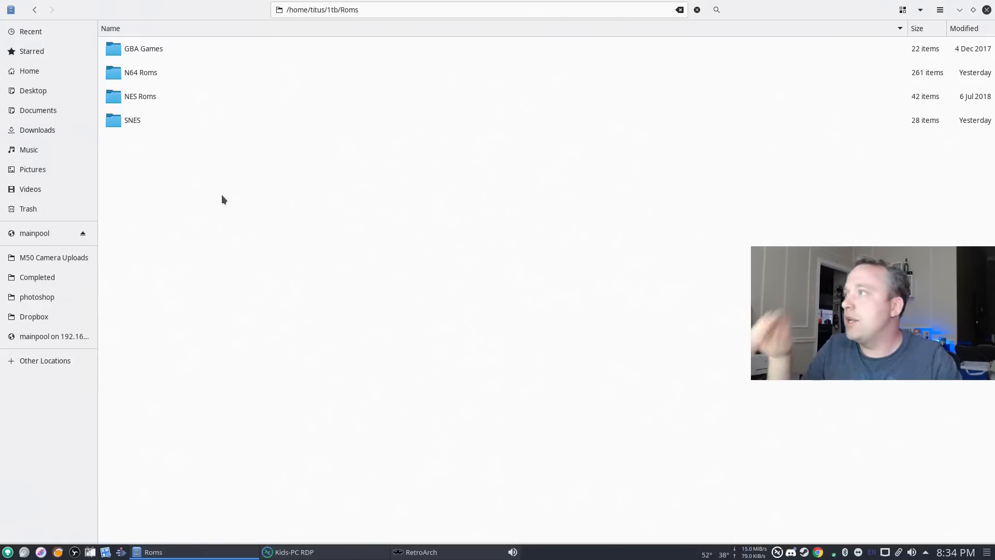
mouse_move(238, 206)
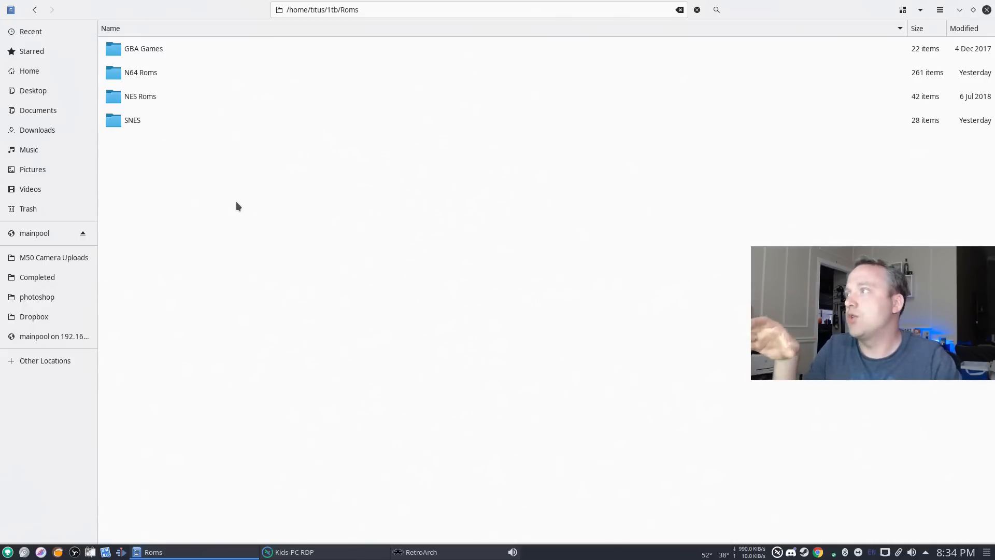
double_click(131, 120)
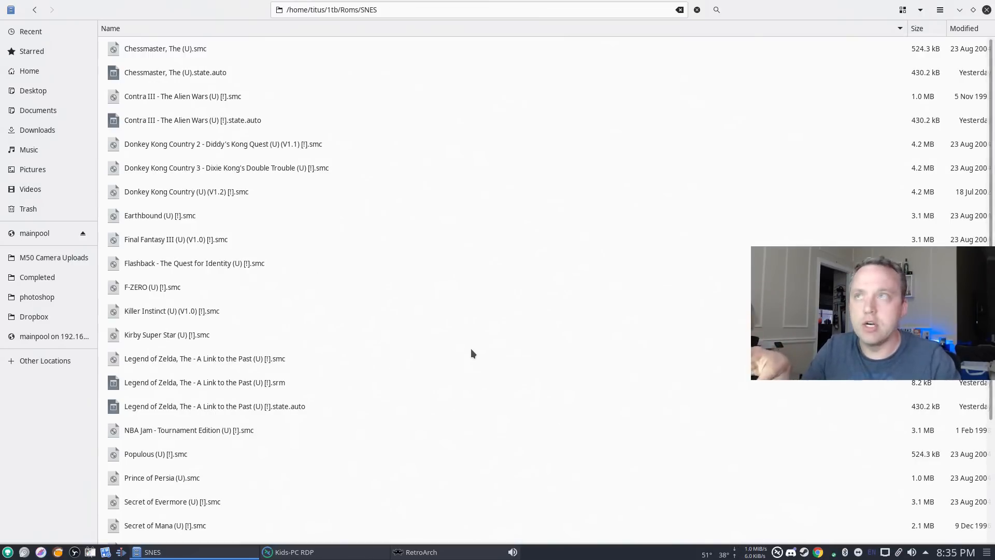
left_click(392, 9)
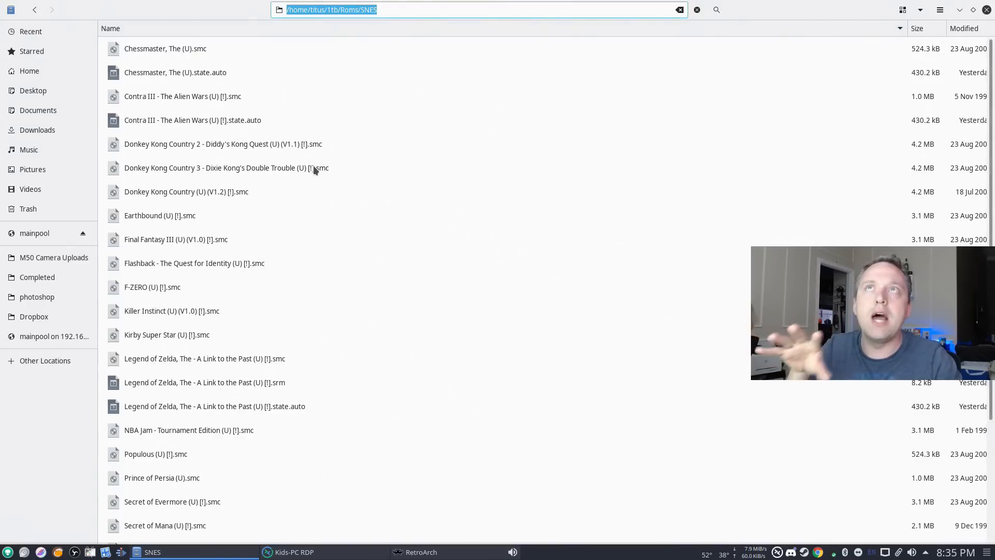
mouse_move(479, 195)
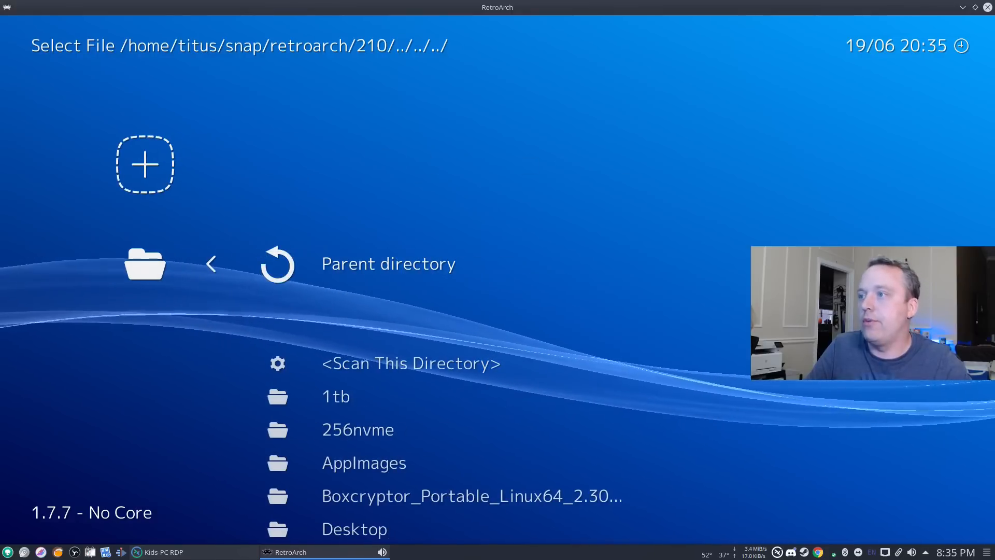
Scan the 1tb Roms directory for games and view the new Nintendo 64 playlist
left_click(336, 396)
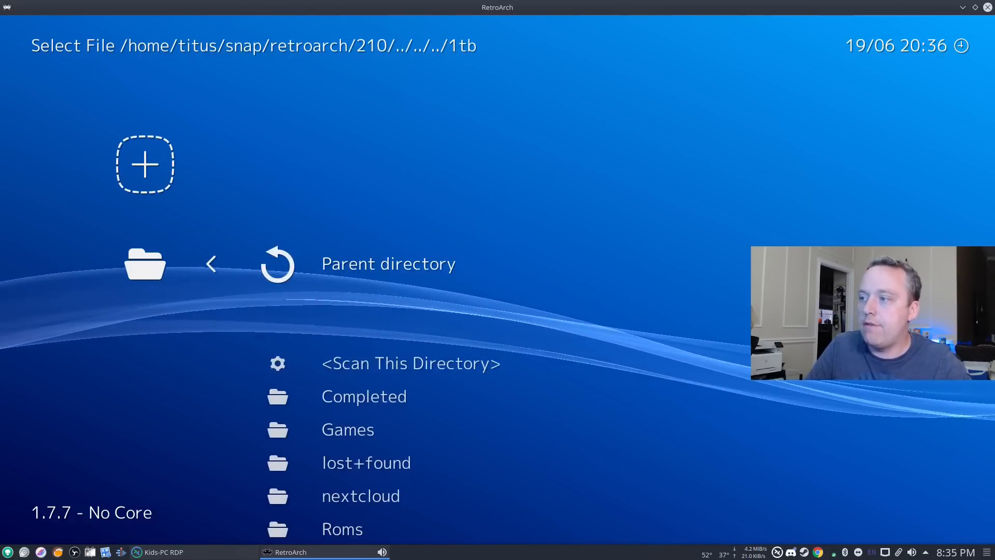
left_click(342, 529)
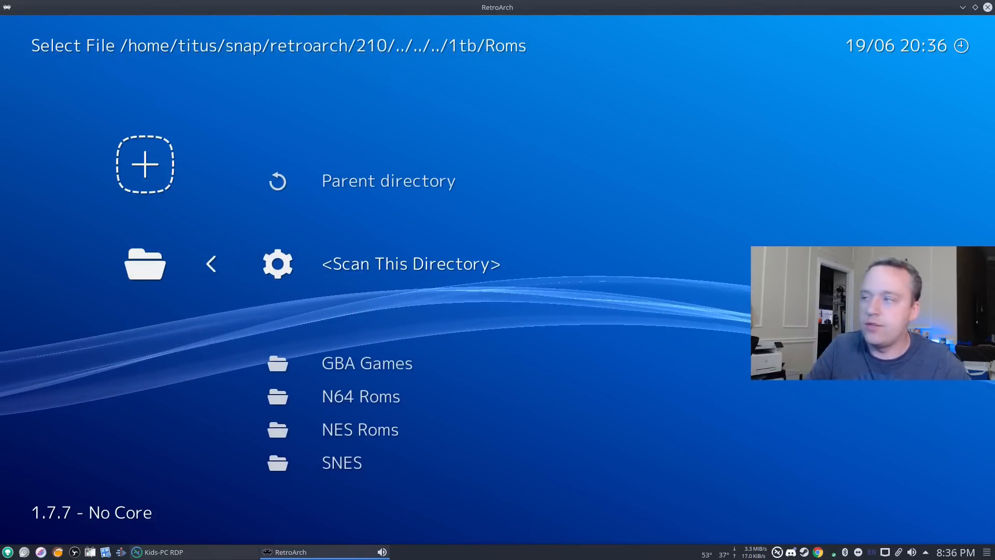
left_click(409, 264)
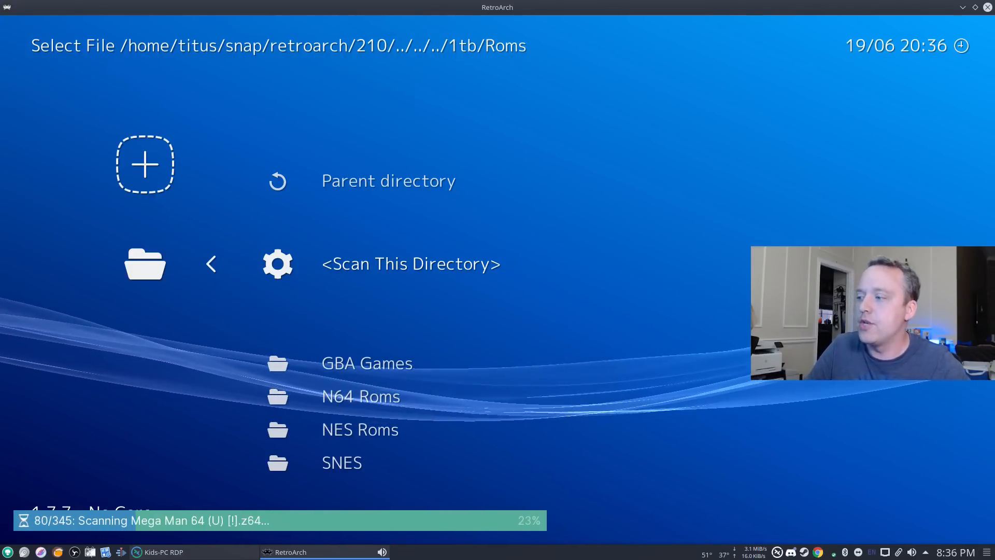
left_click(389, 180)
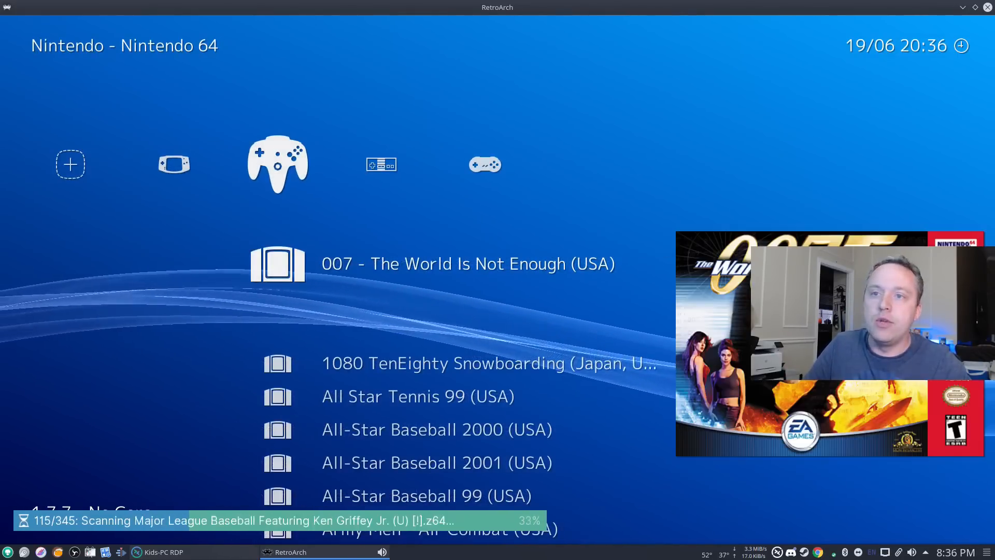
scroll("right", 3)
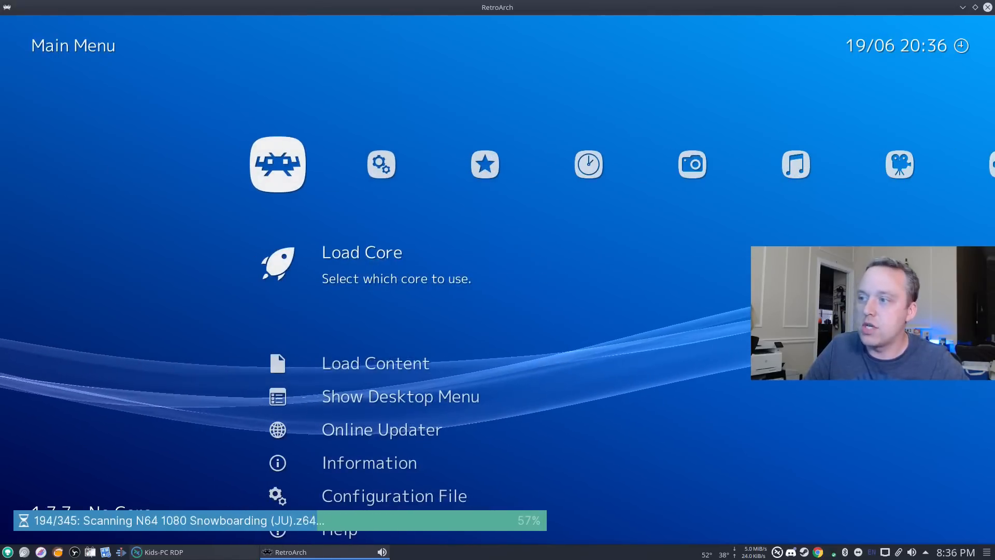
Download the Nintendo - Super Nintendo Entertainment System thumbnail pack from the Thumbnails Updater
scroll("down", 3)
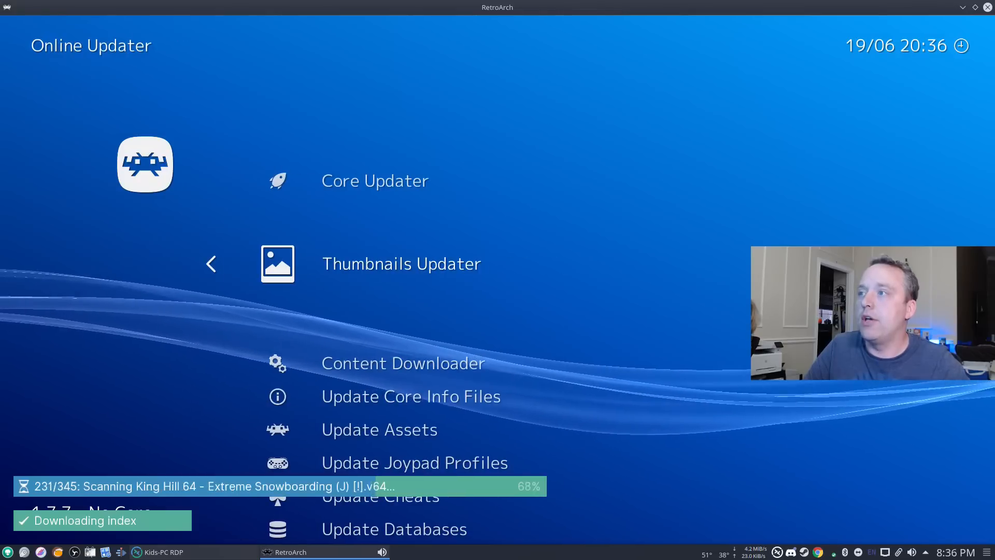
left_click(401, 264)
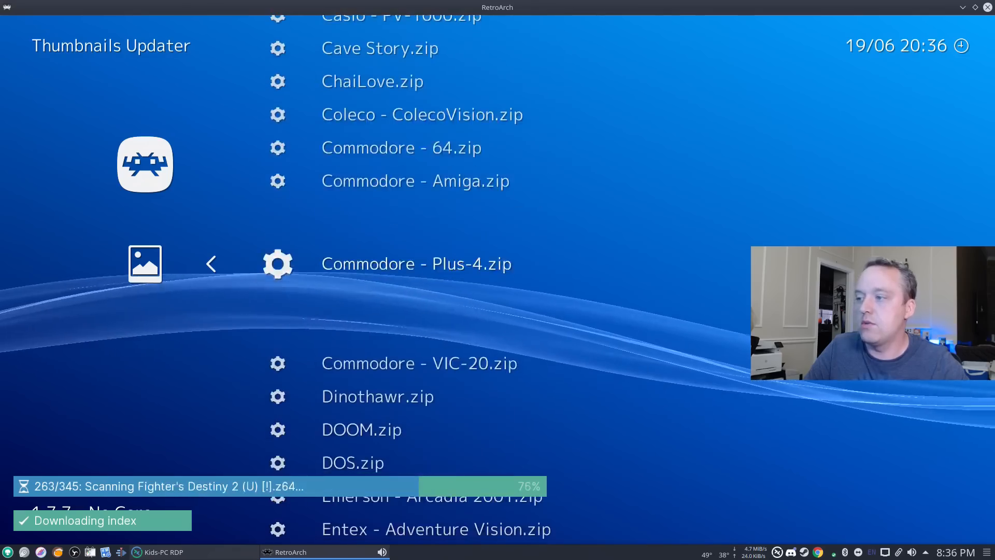
scroll("down", 3)
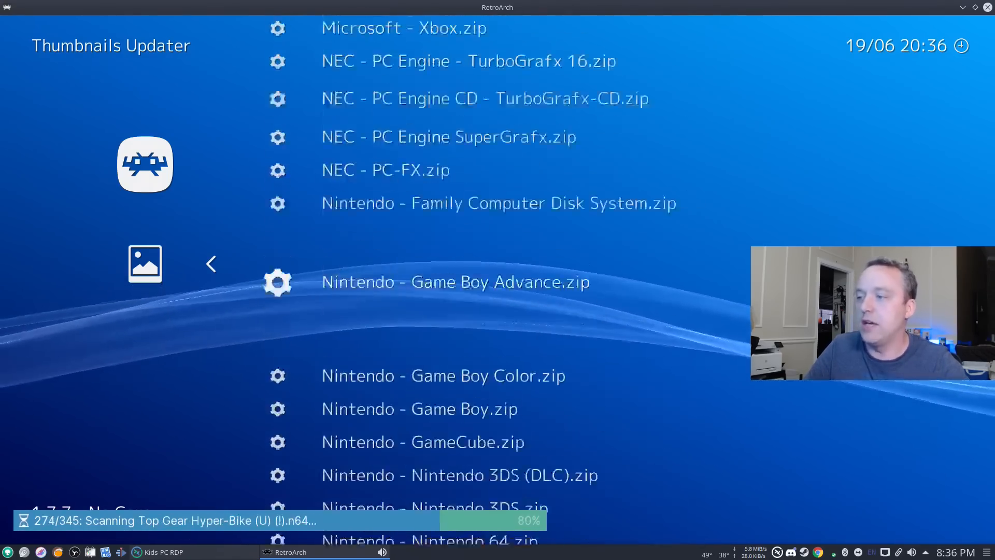
scroll("down", 3)
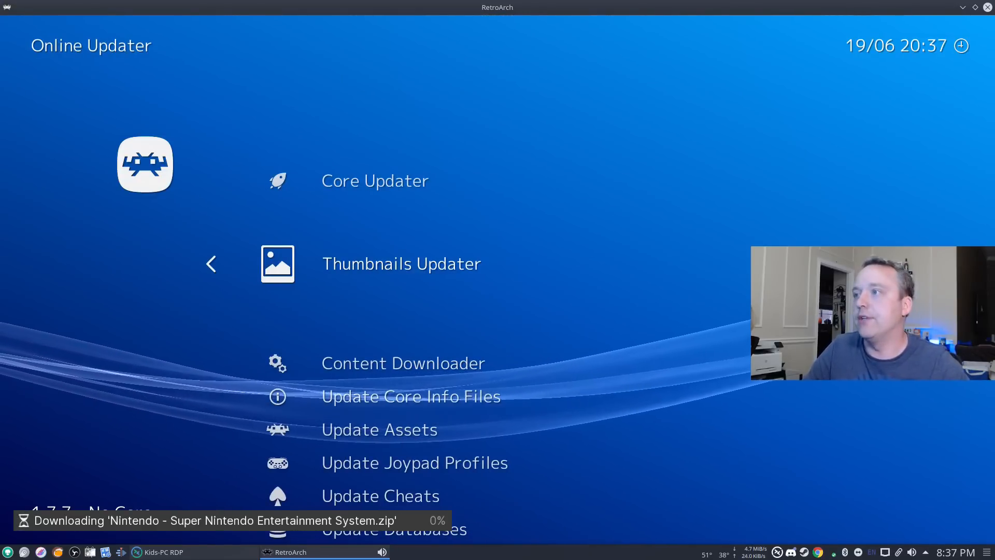
left_click(210, 263)
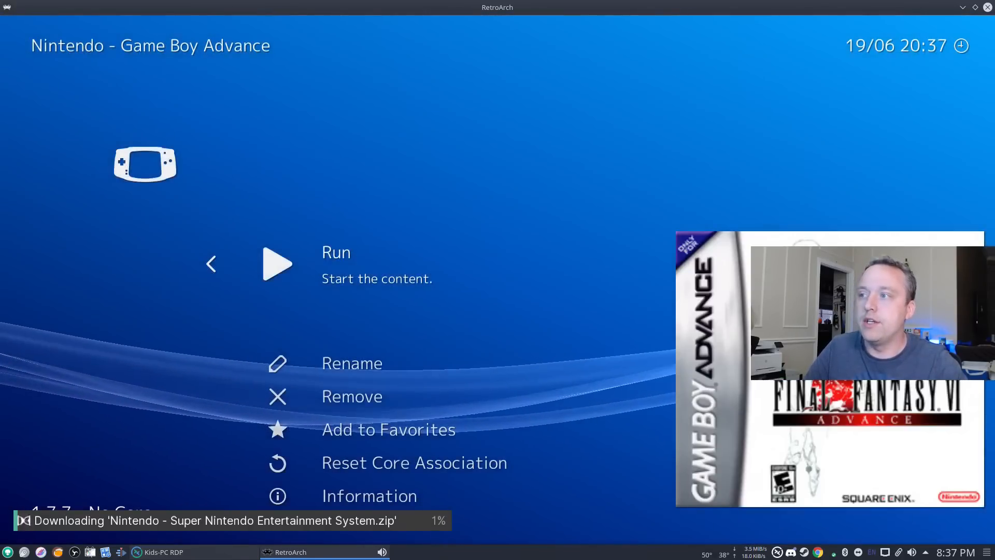
Run Final Fantasy VI Advance from the Game Boy Advance playlist
left_click(277, 265)
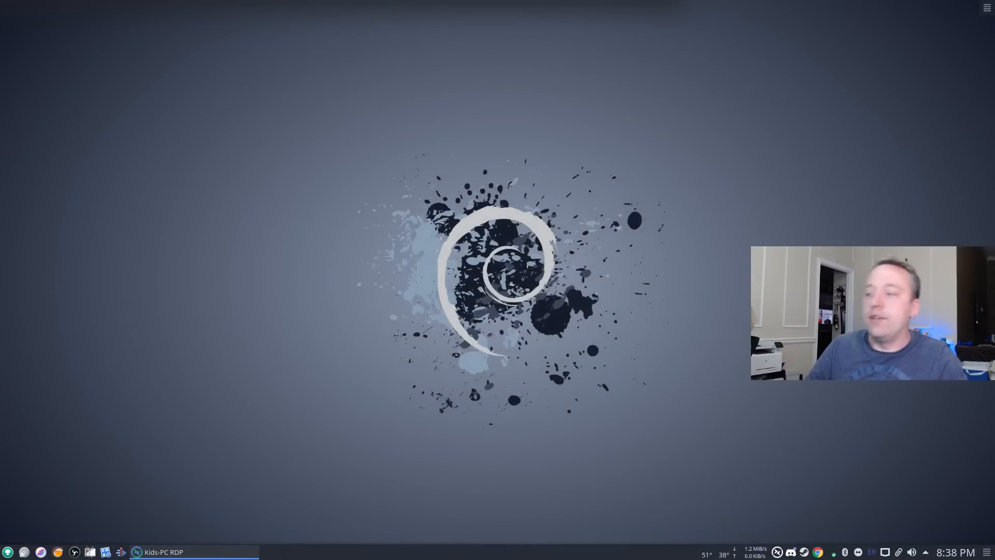
mouse_move(383, 196)
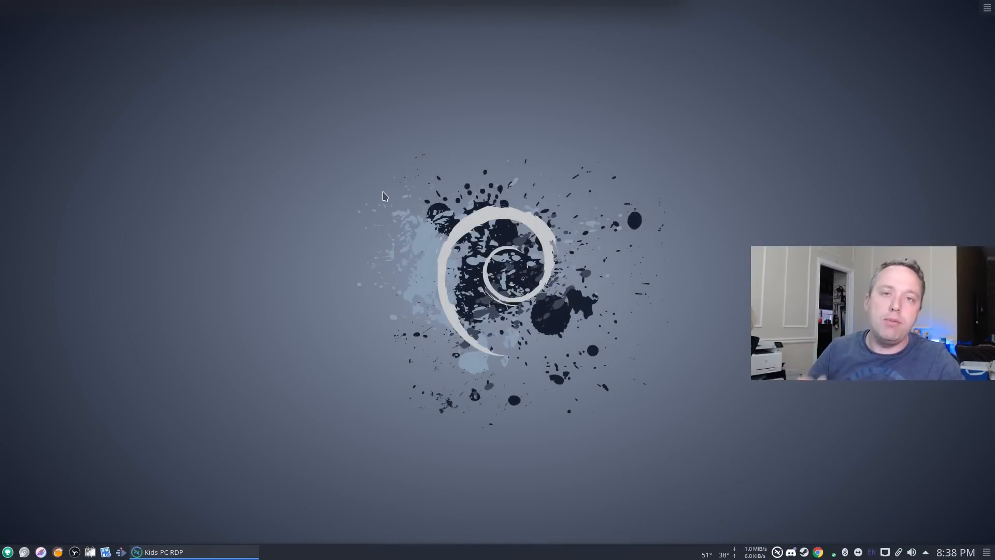
mouse_move(389, 142)
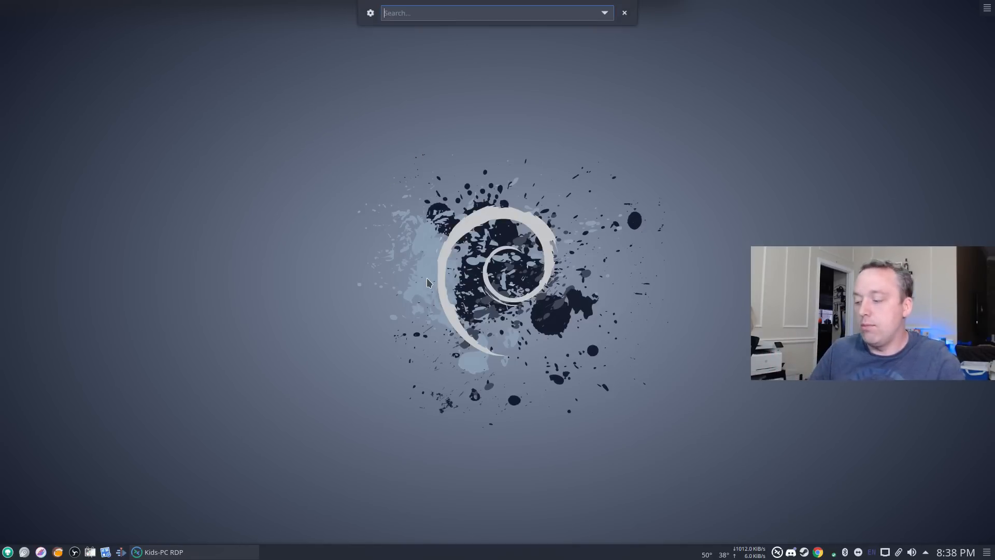
Relaunch RetroArch from KRunner and maximize its window
type("restrp")
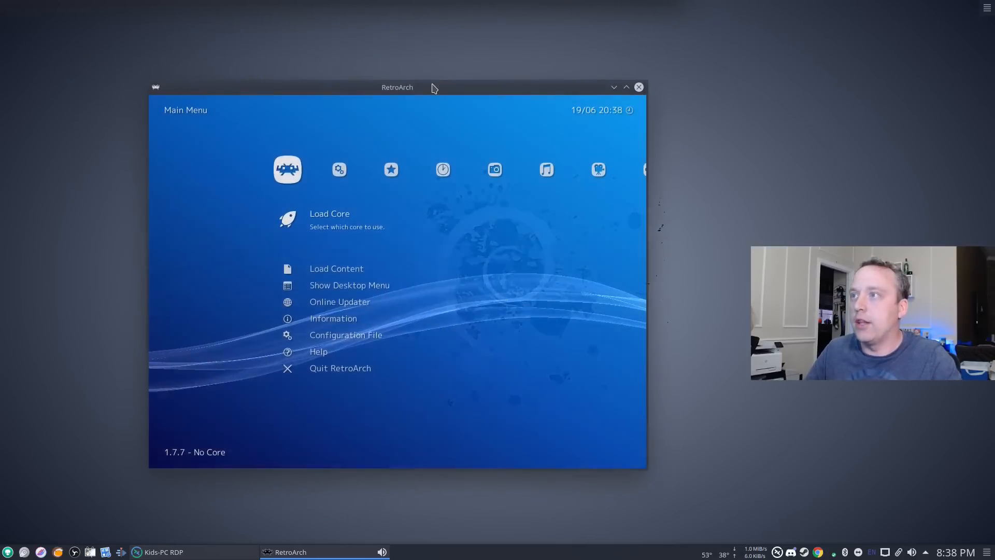
left_click(626, 88)
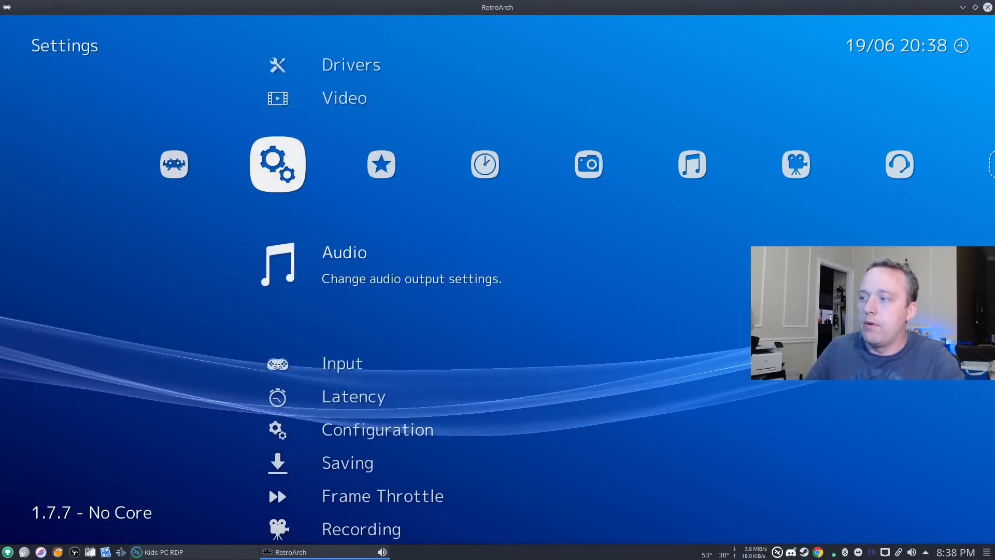
Review Input settings such as Unified Menu Controls, Press quit twice and Poll Type Behavior
left_click(341, 363)
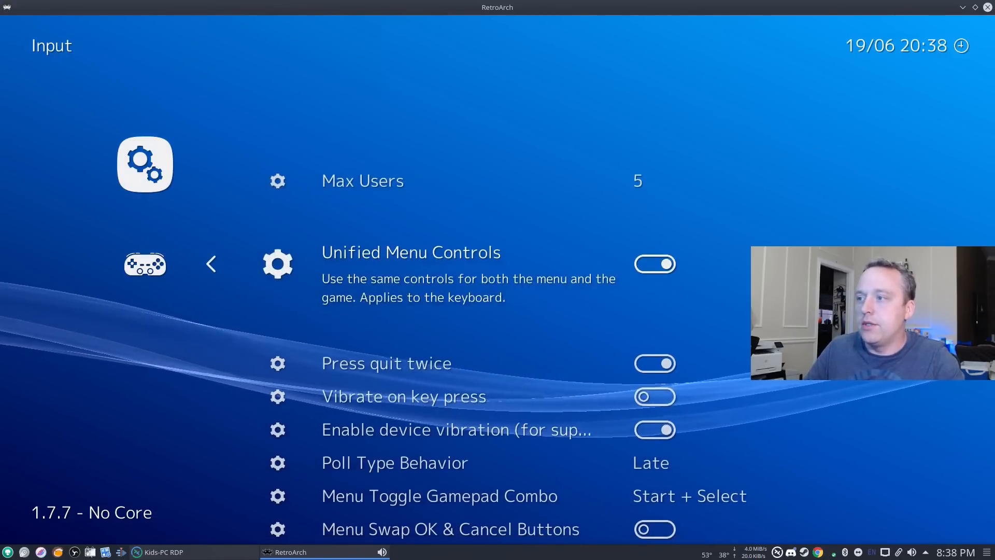
scroll("down", 3)
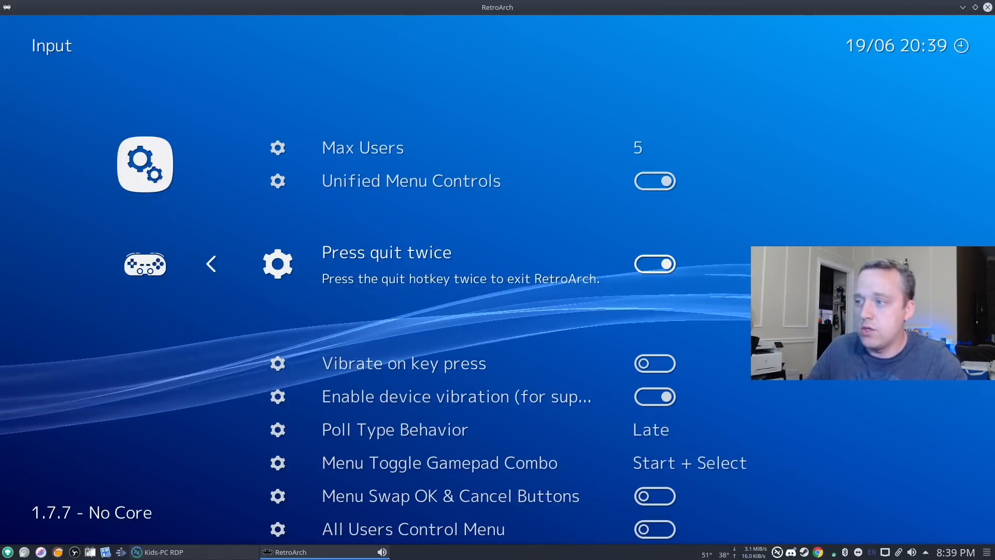
scroll("down", 3)
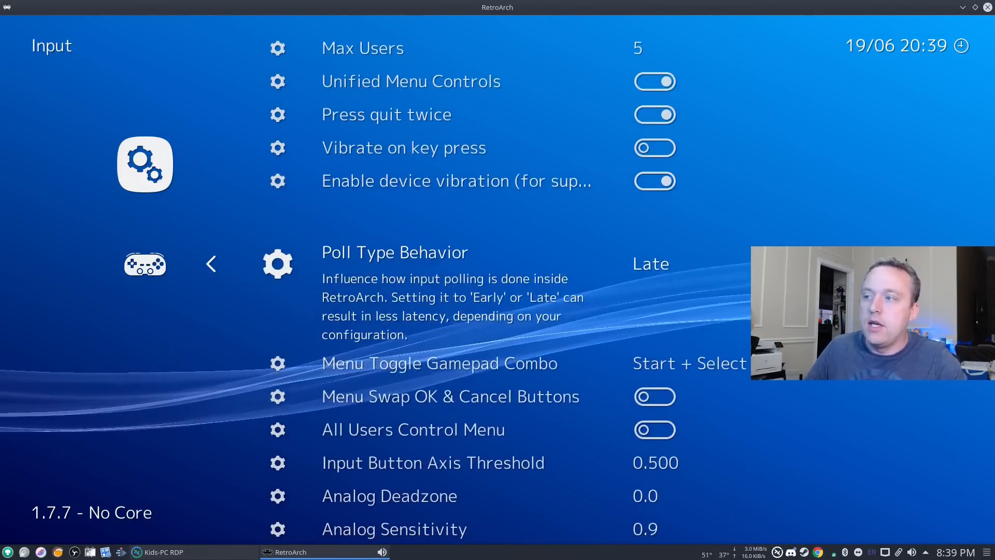
scroll("down", 3)
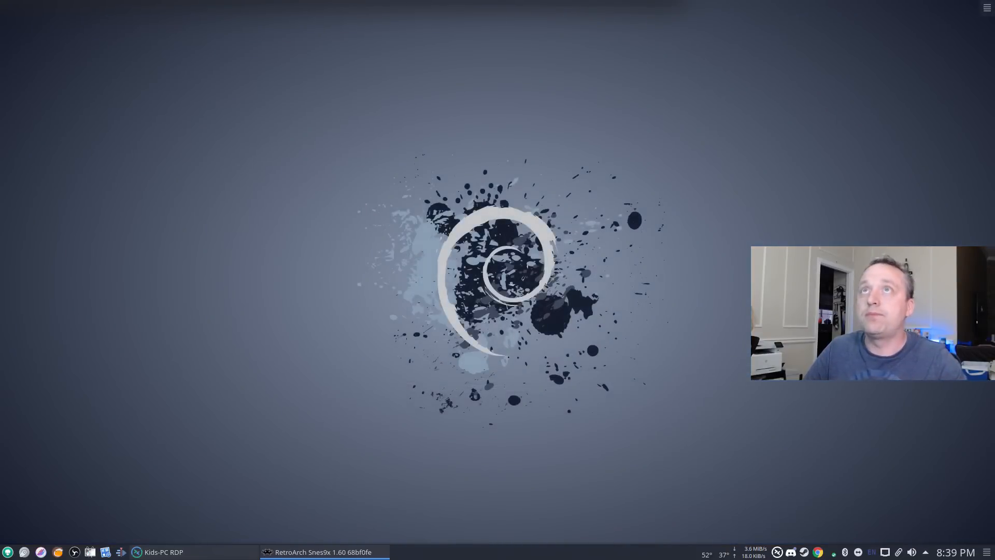
Restore the running Snes9x Zelda: A Link to the Past window and browse its Quick Menu
left_click(323, 551)
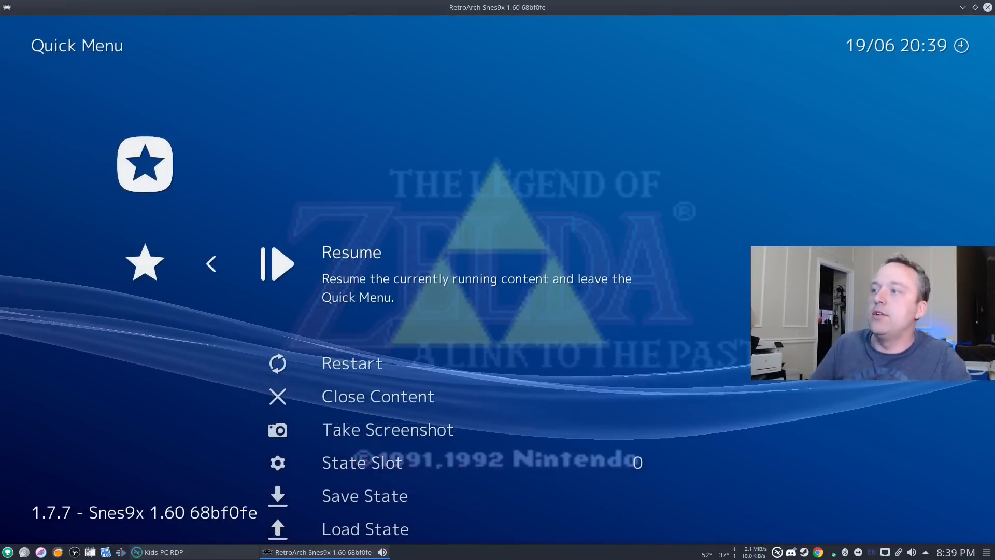
scroll("down", 3)
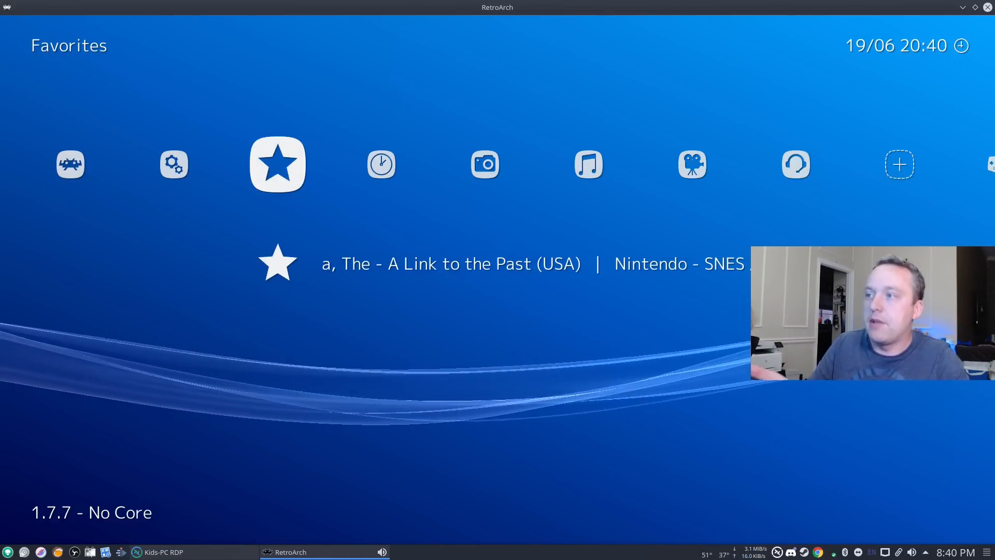
Add Legend of Zelda, The (USA) from the NES playlist to favorites
scroll("right", 3)
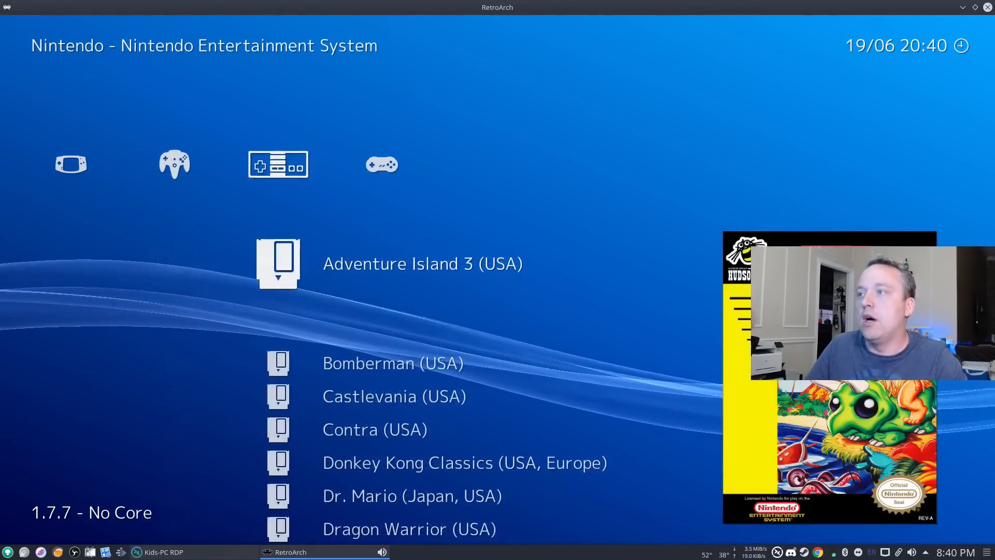
scroll("down", 3)
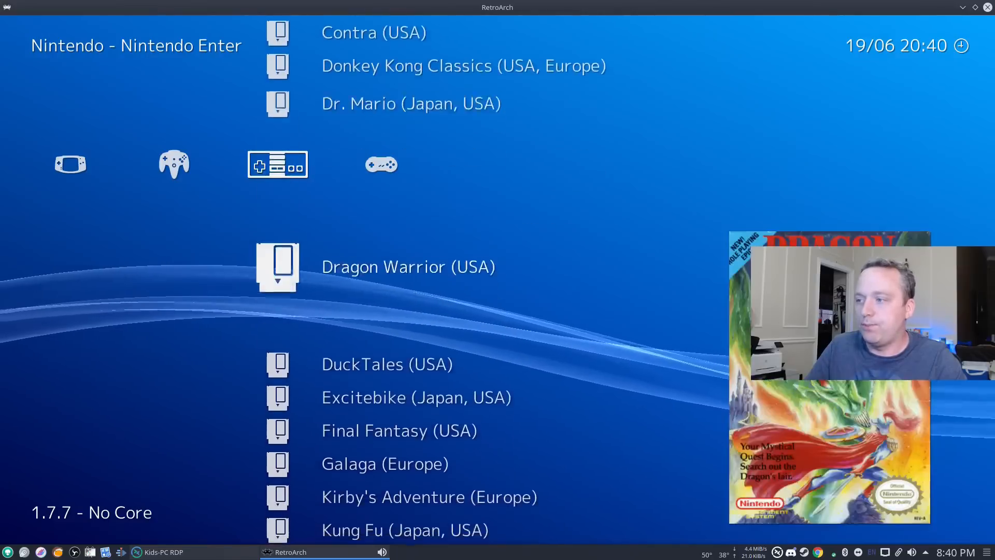
scroll("down", 3)
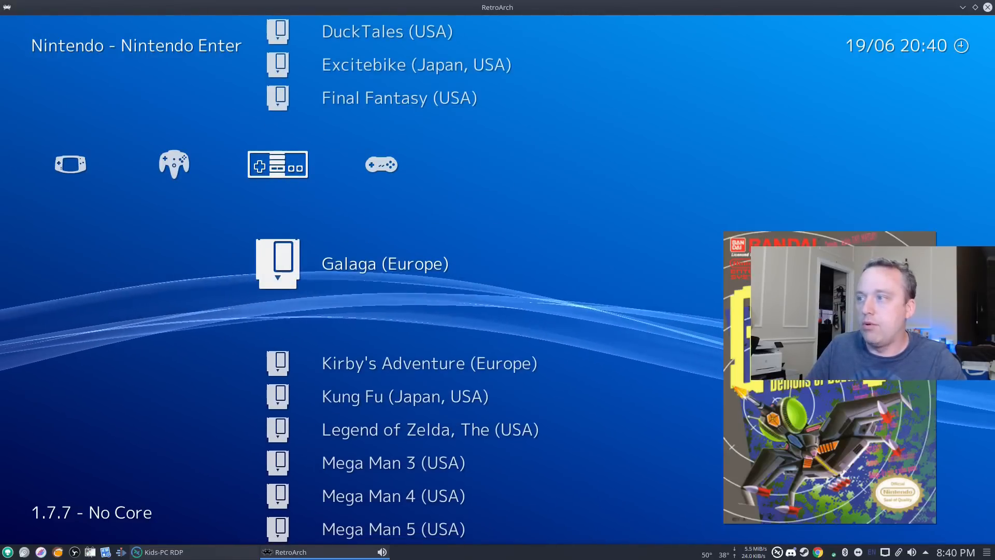
scroll("down", 3)
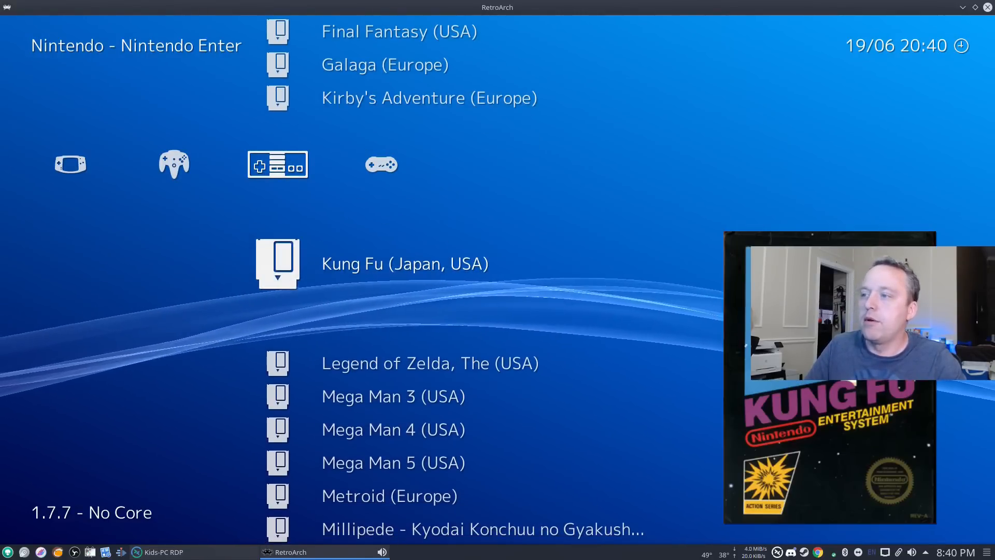
scroll("down", 3)
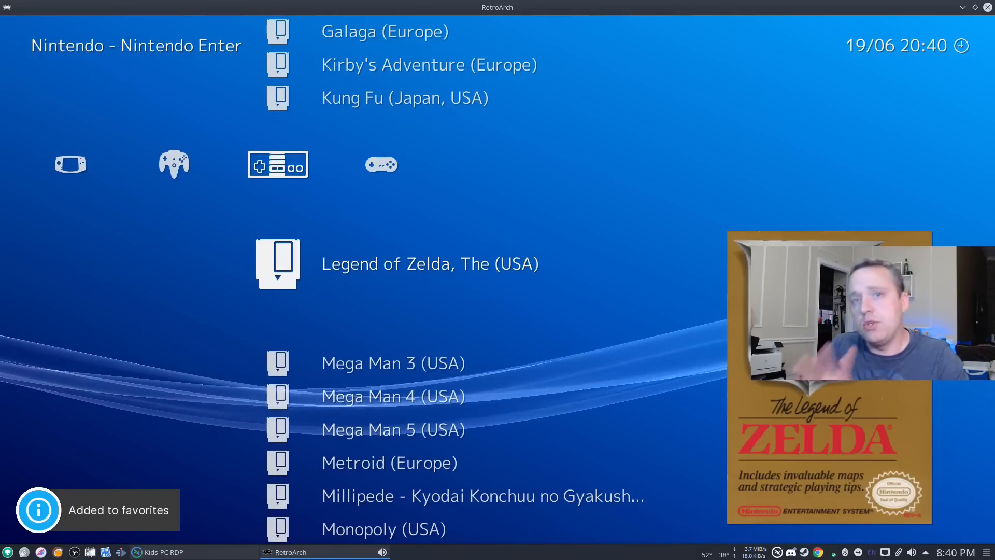
scroll("left", 3)
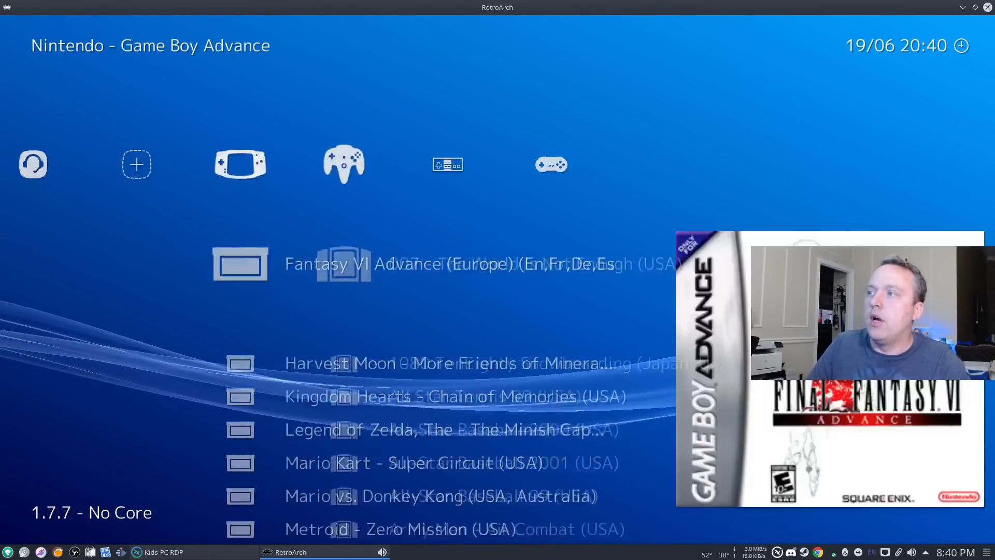